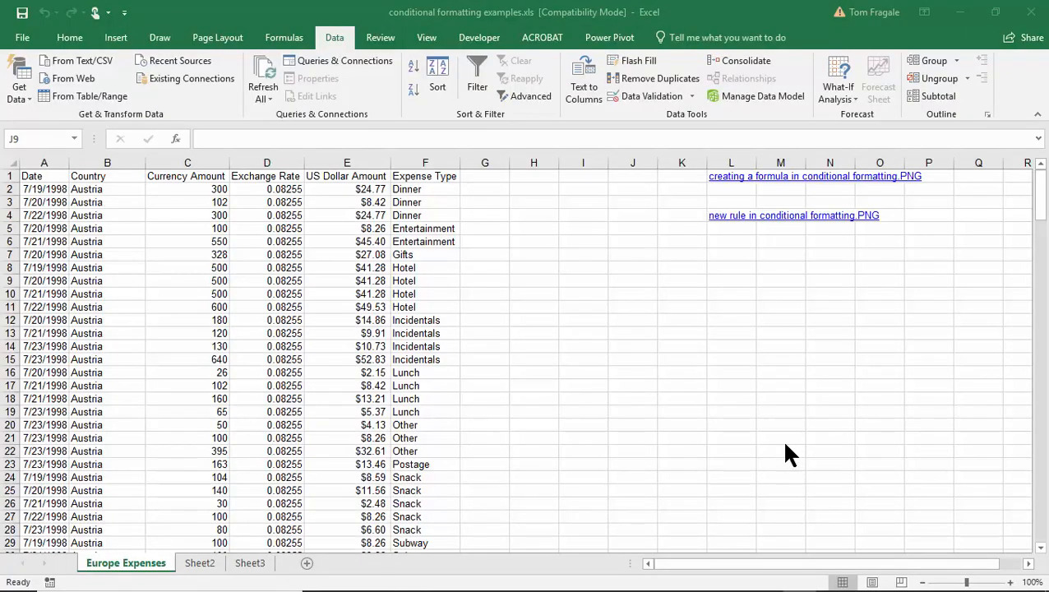
mouse_move(787, 450)
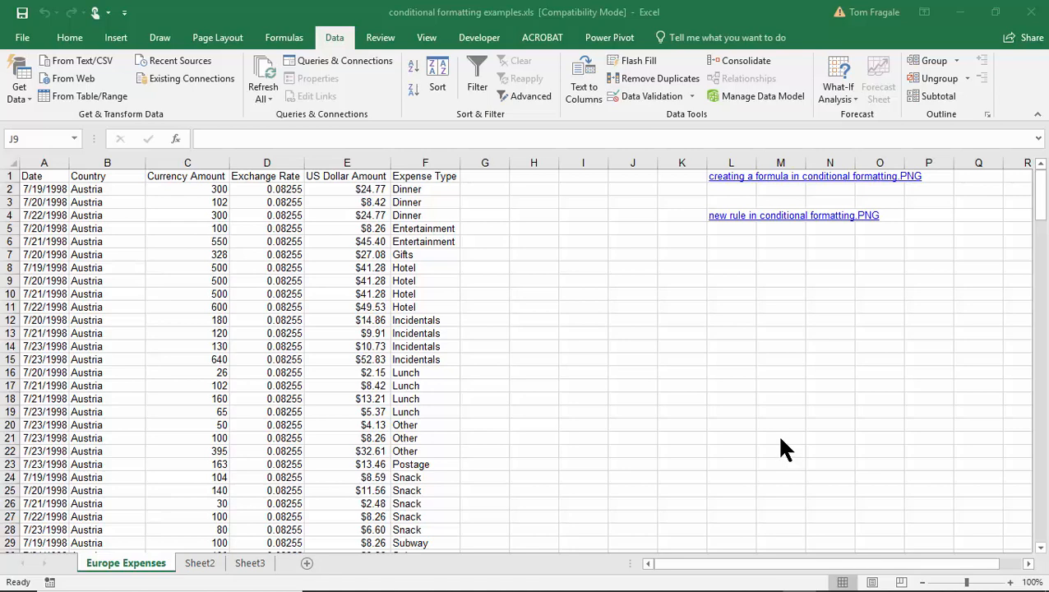
mouse_move(847, 362)
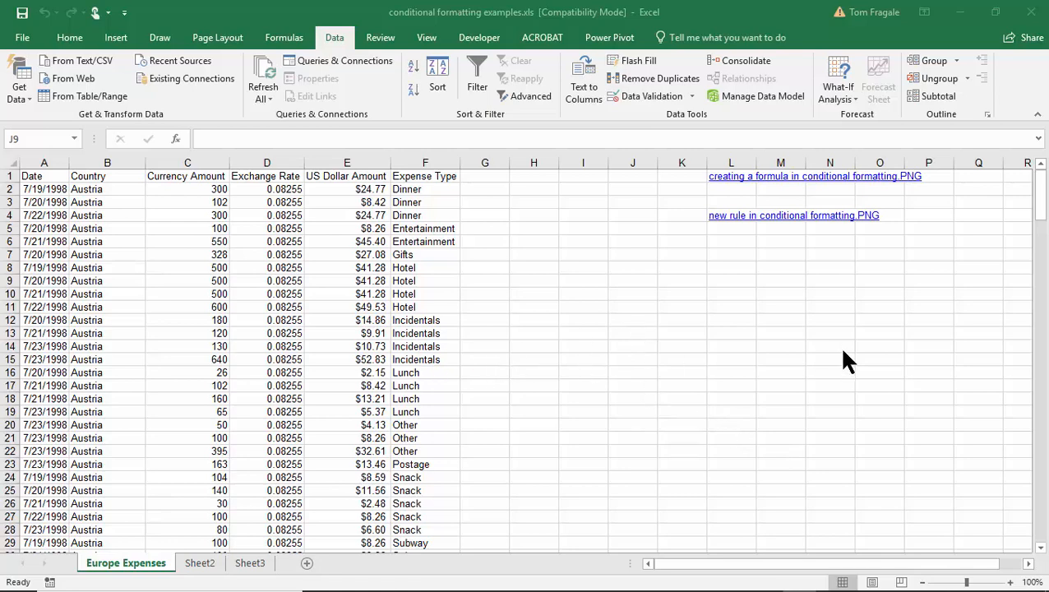
mouse_move(929, 365)
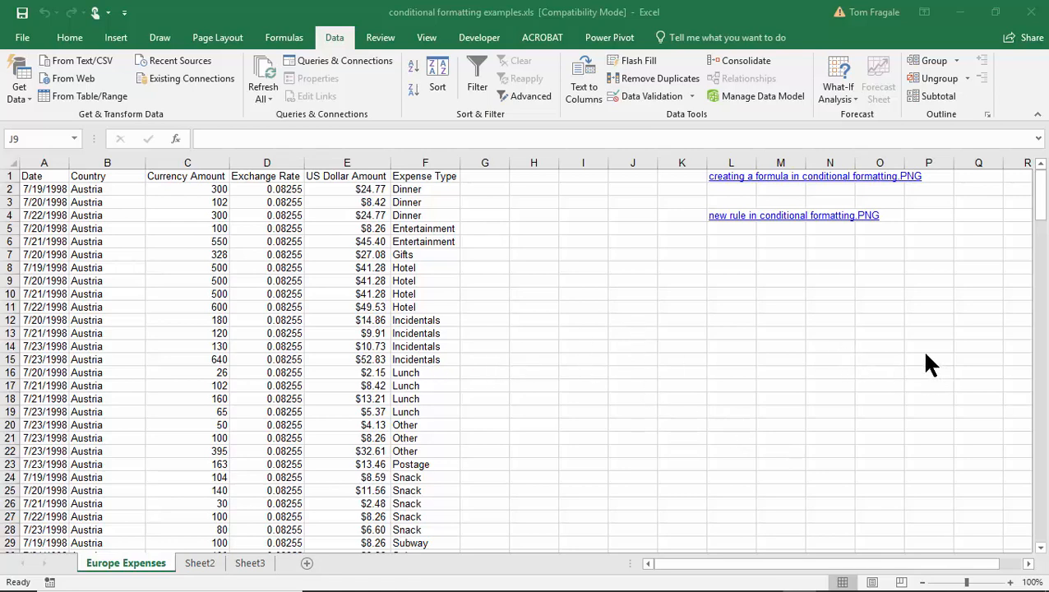
mouse_move(881, 368)
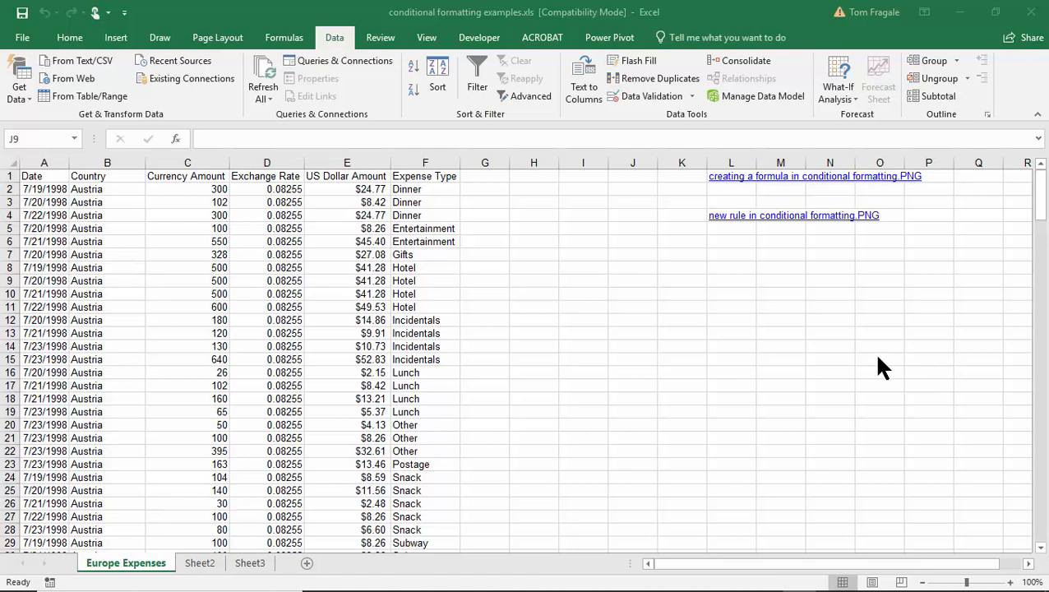
mouse_move(756, 358)
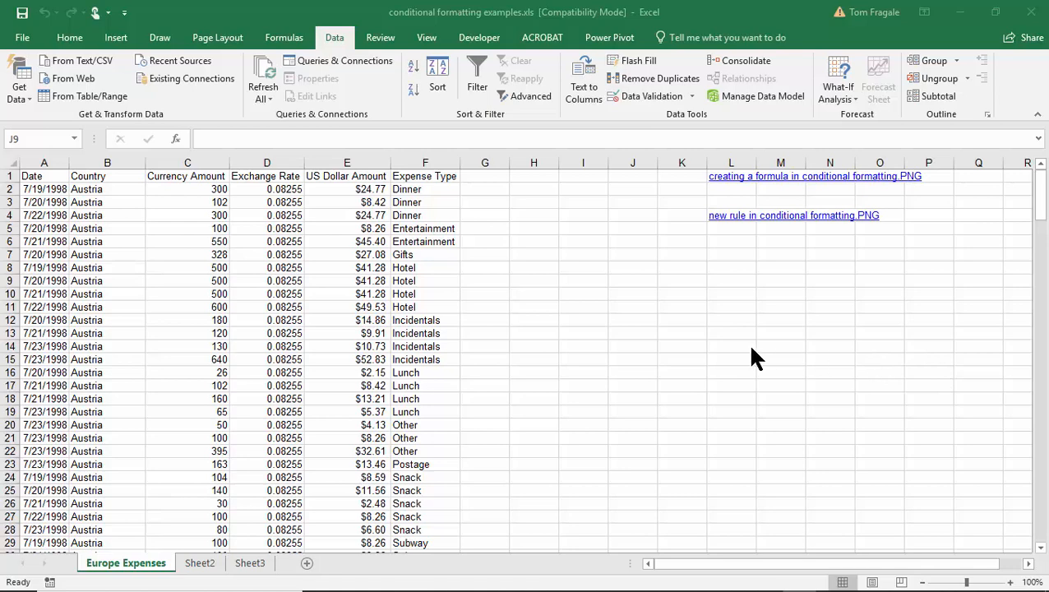
mouse_move(743, 346)
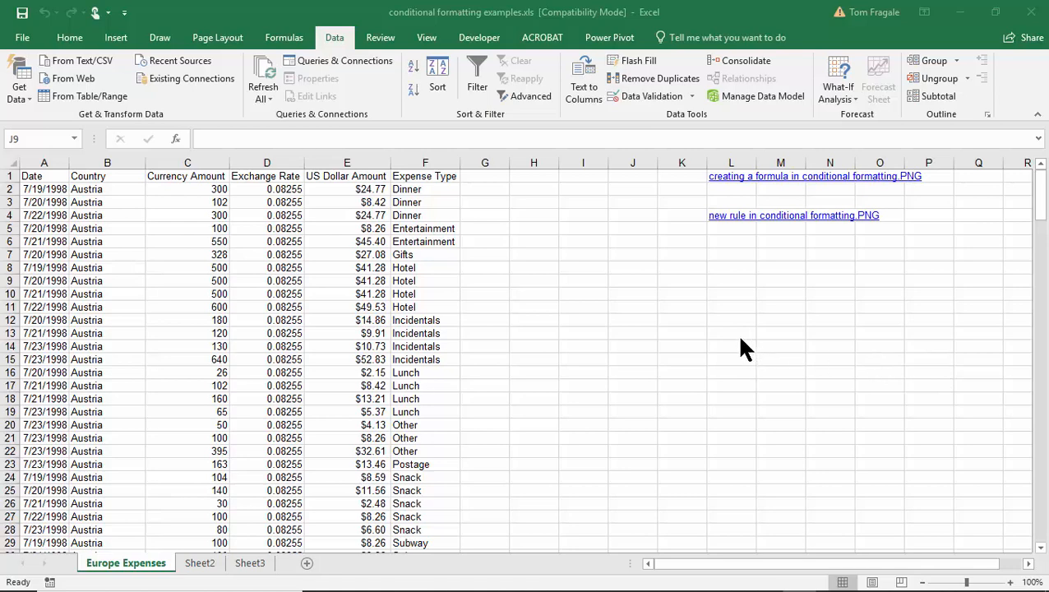
mouse_move(713, 339)
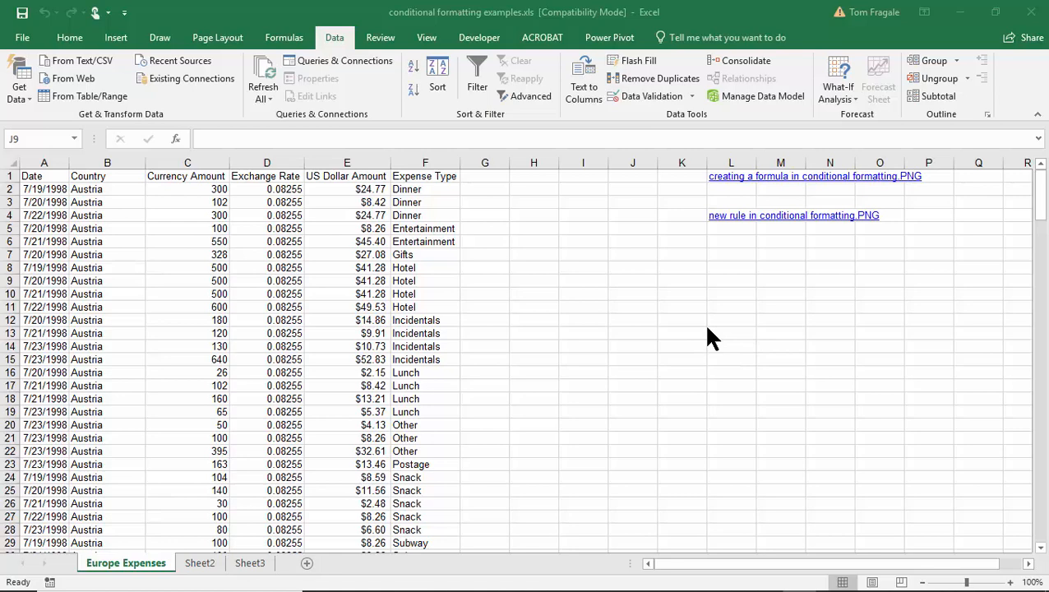
mouse_move(462, 156)
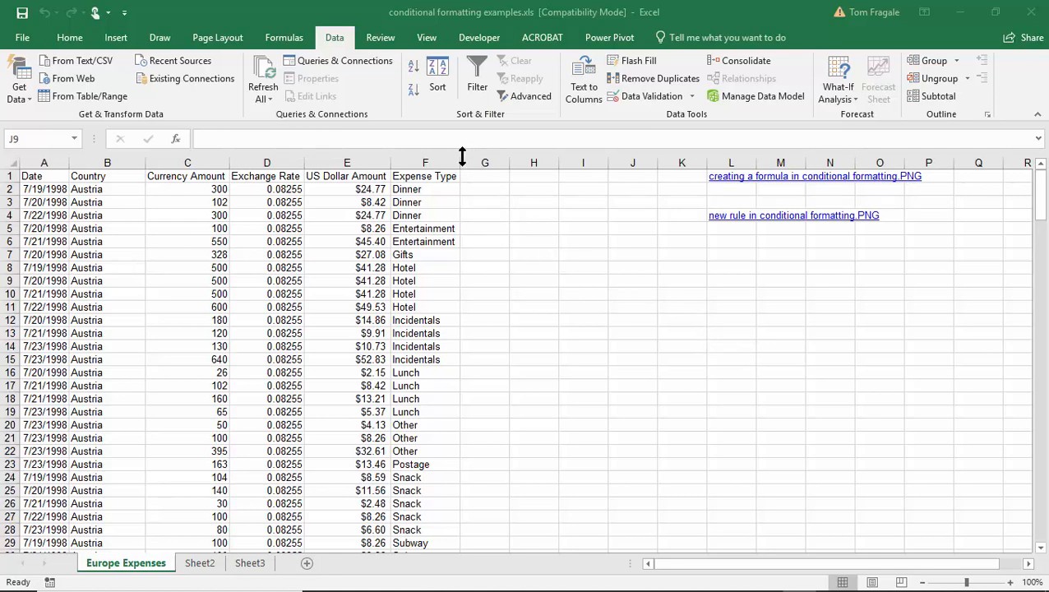
Reach the Excel Add-ins list via File > Options > Add-ins with Manage set to Excel Add-ins.
left_click(631, 280)
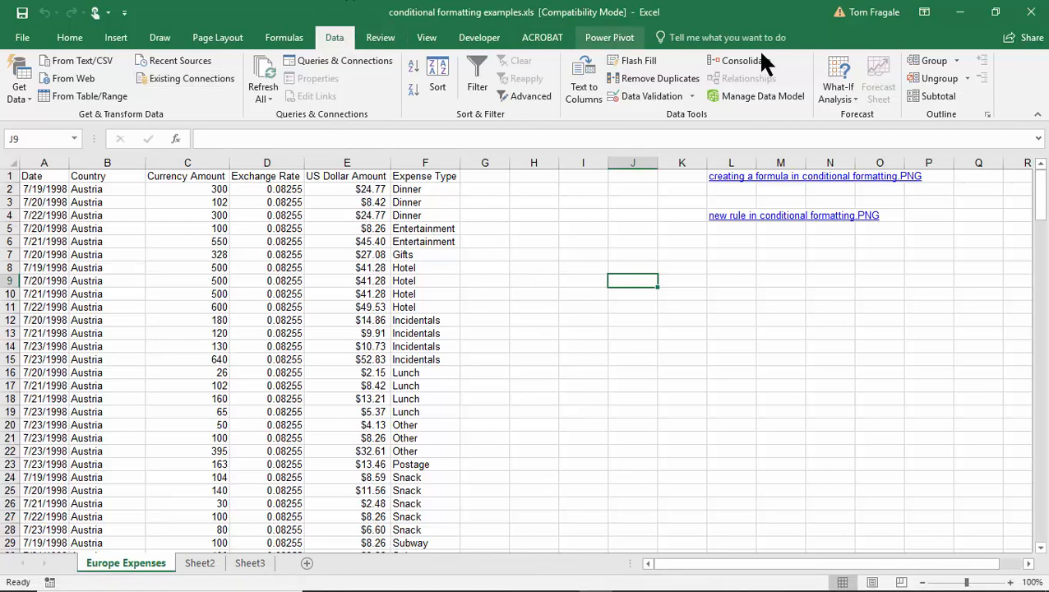
mouse_move(1016, 83)
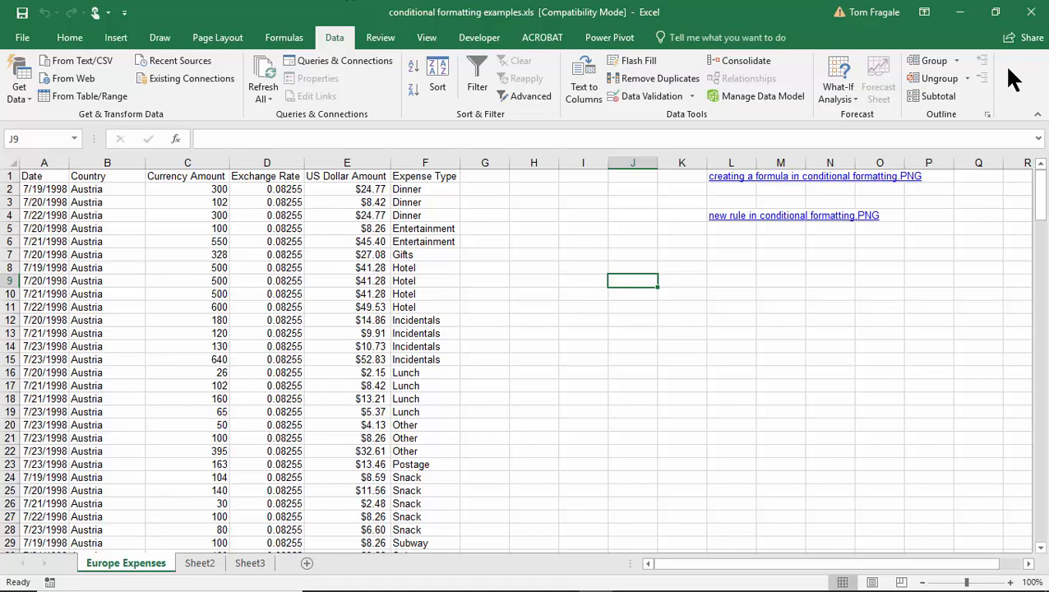
mouse_move(1006, 74)
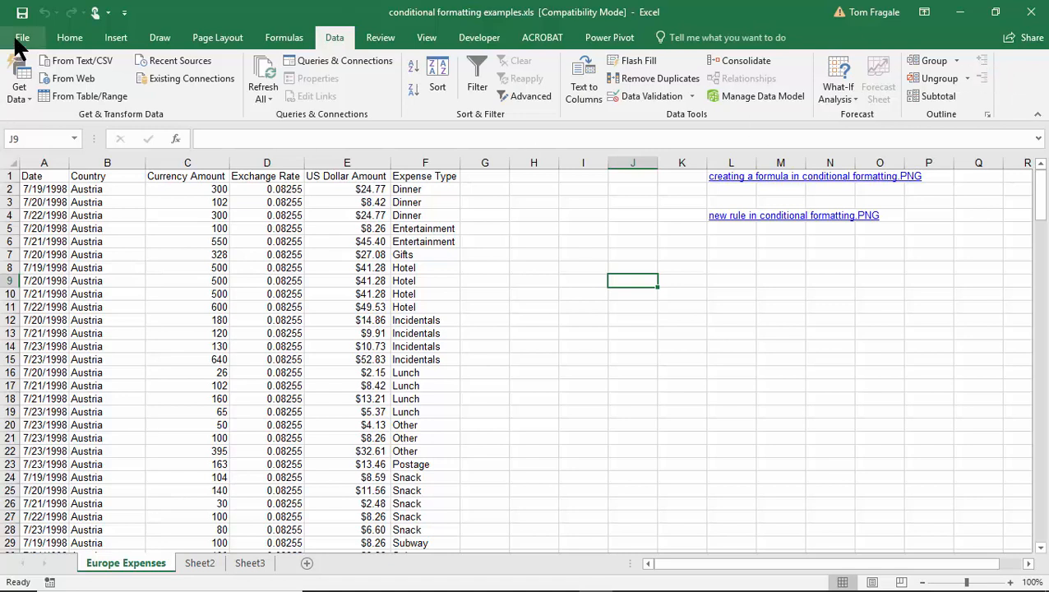
left_click(23, 36)
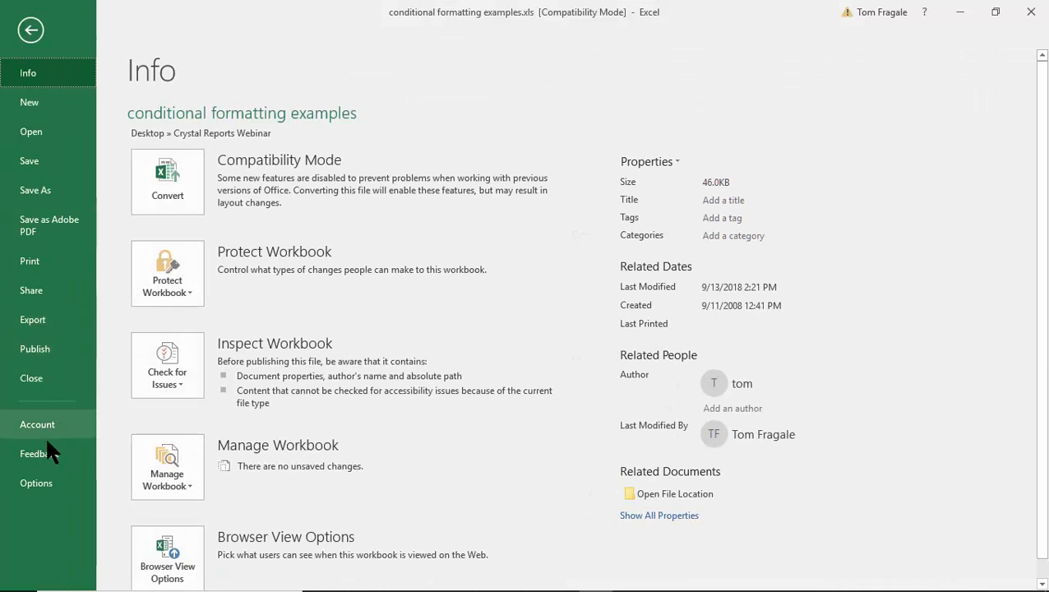
mouse_move(36, 483)
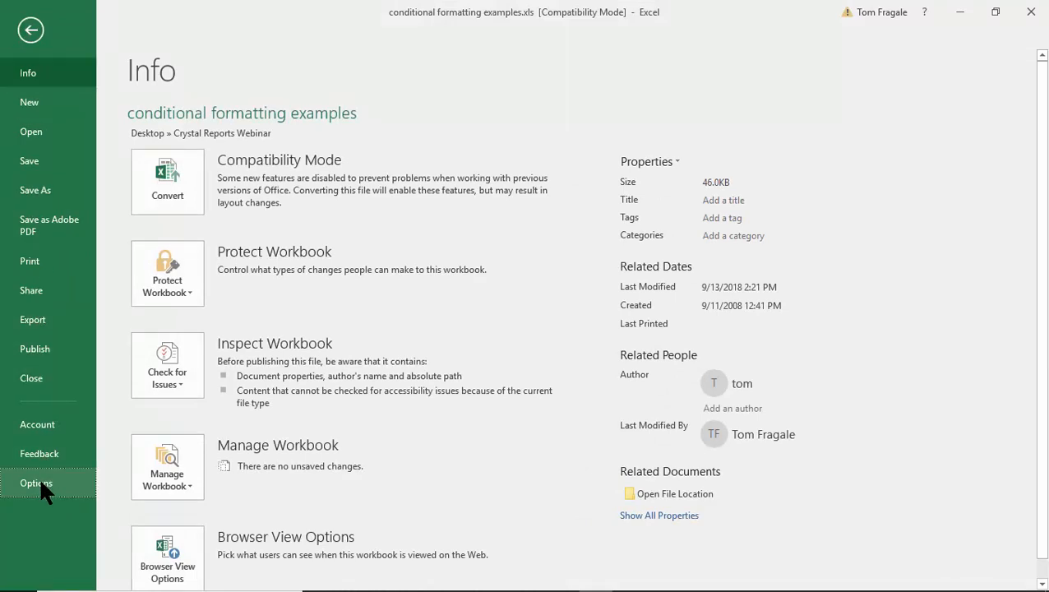
left_click(37, 483)
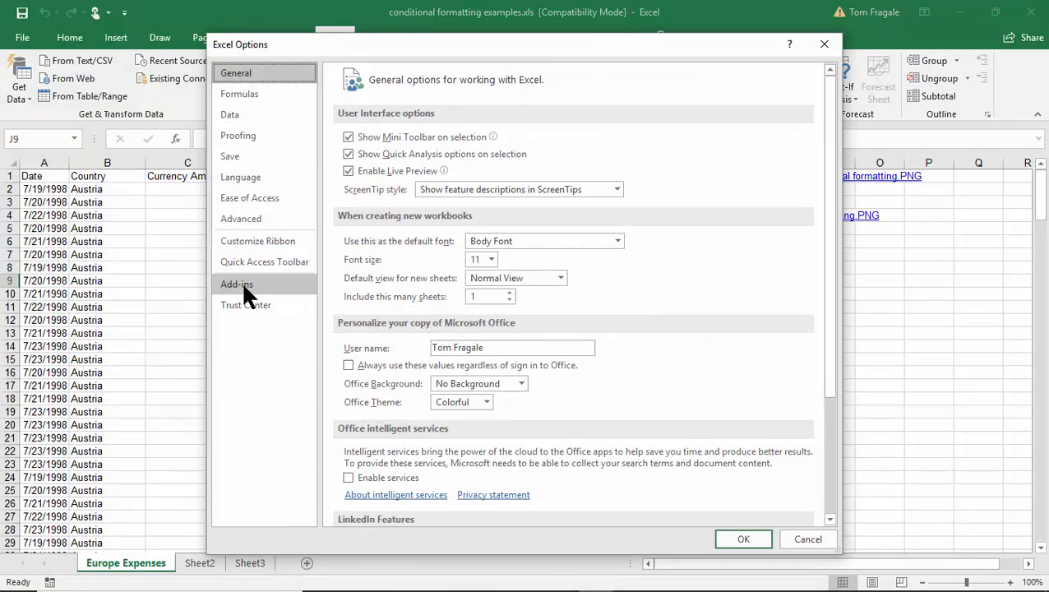
left_click(236, 283)
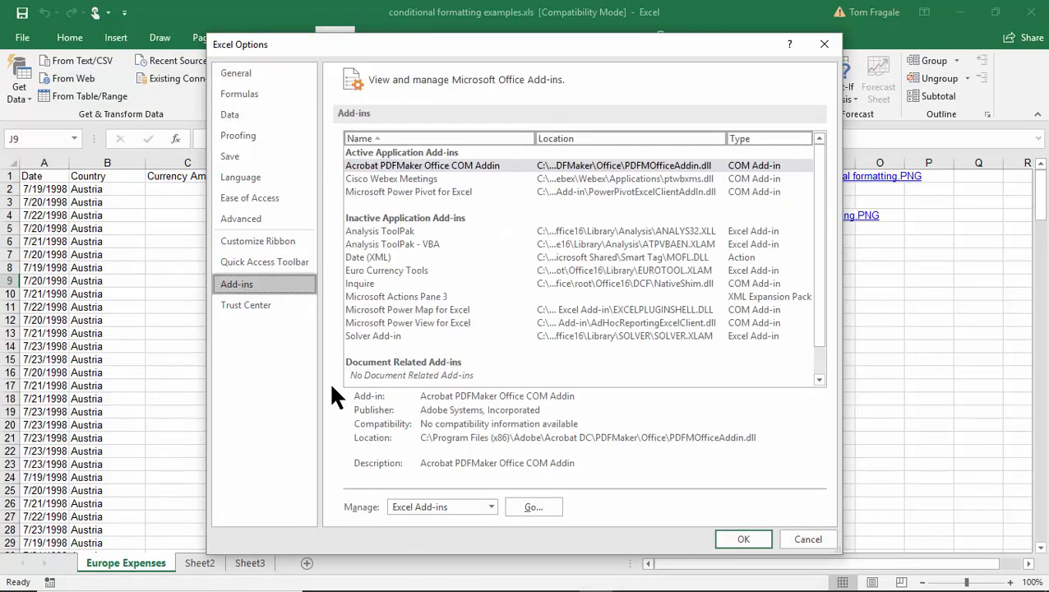
mouse_move(533, 506)
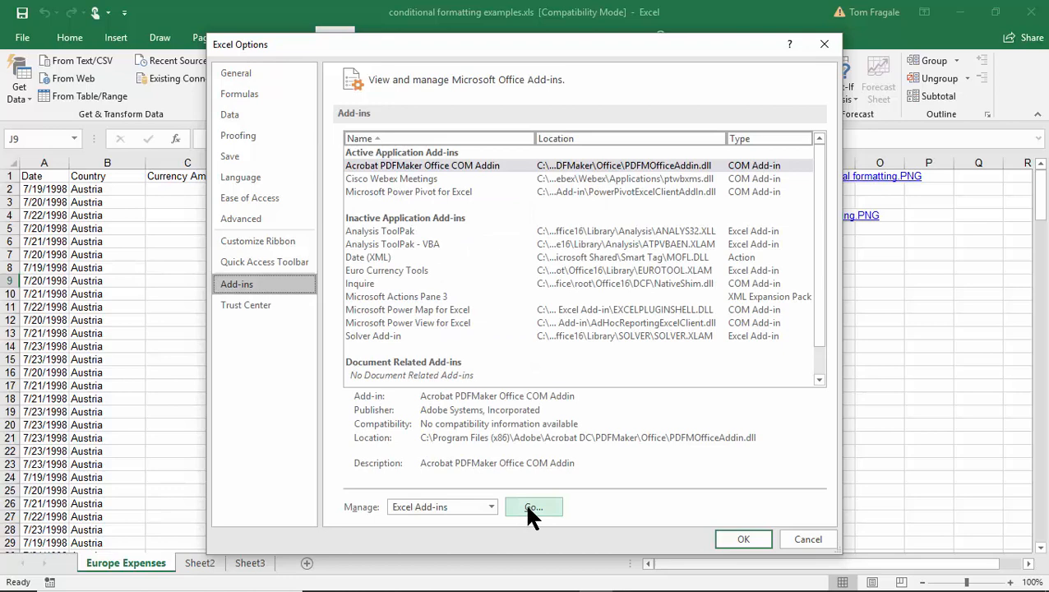
left_click(532, 506)
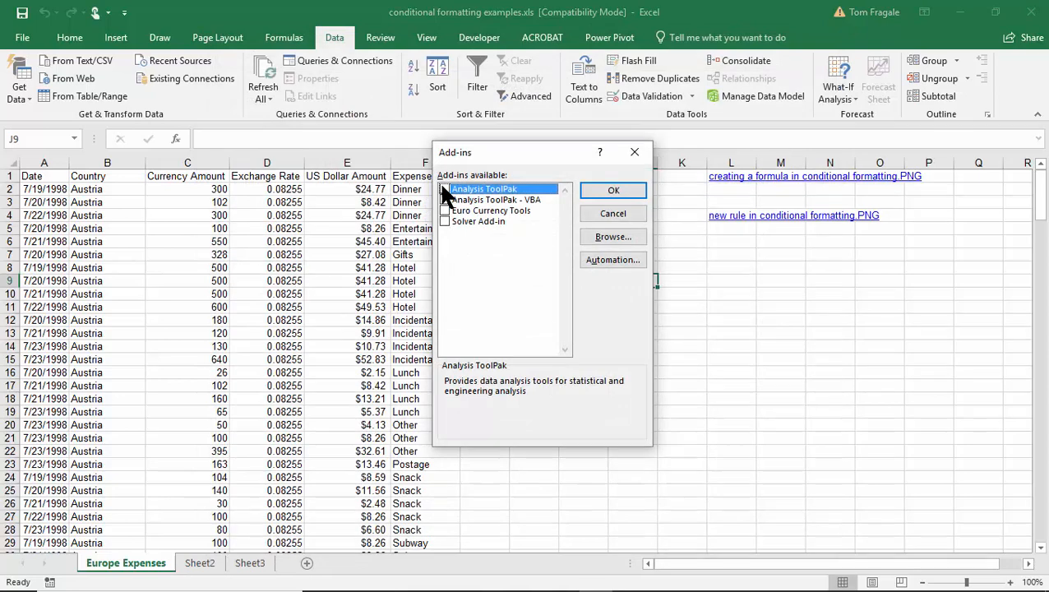
Enable the Analysis ToolPak so Data Analysis appears on the Data tab.
left_click(446, 189)
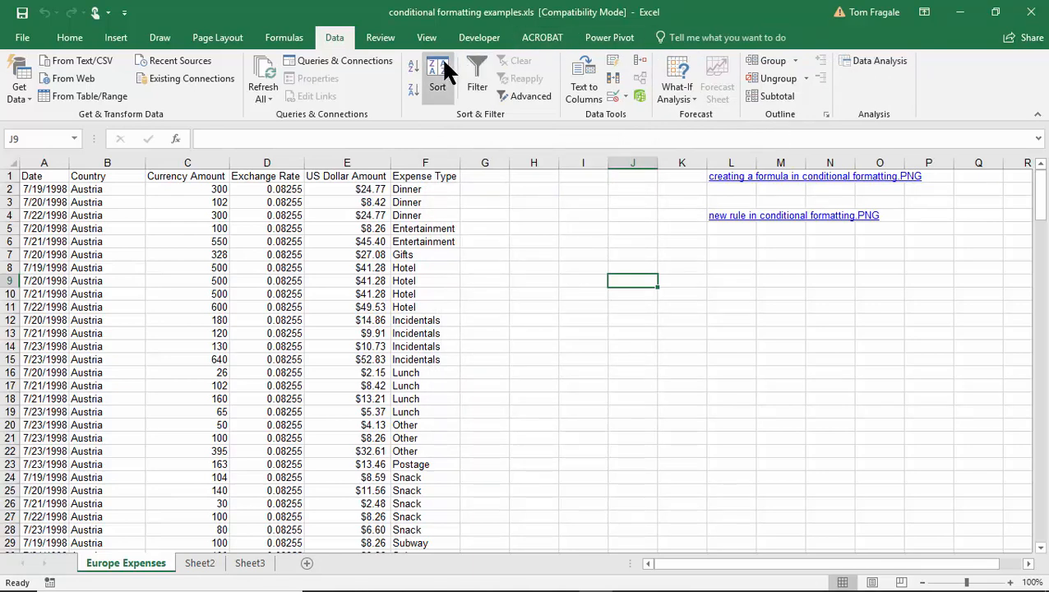
mouse_move(880, 59)
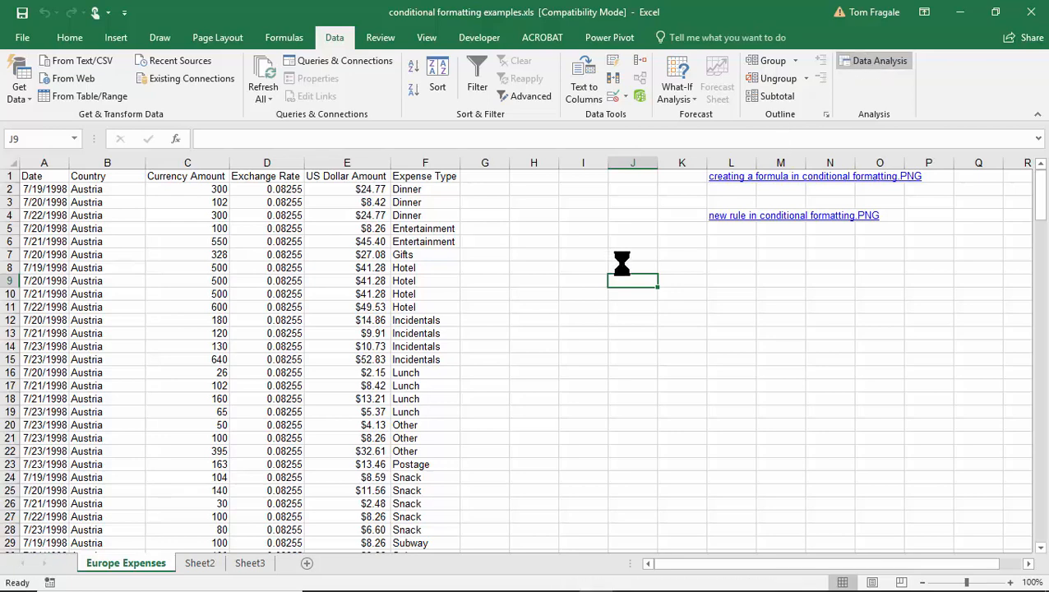
Choose Sampling from the Data Analysis tool list.
left_click(878, 59)
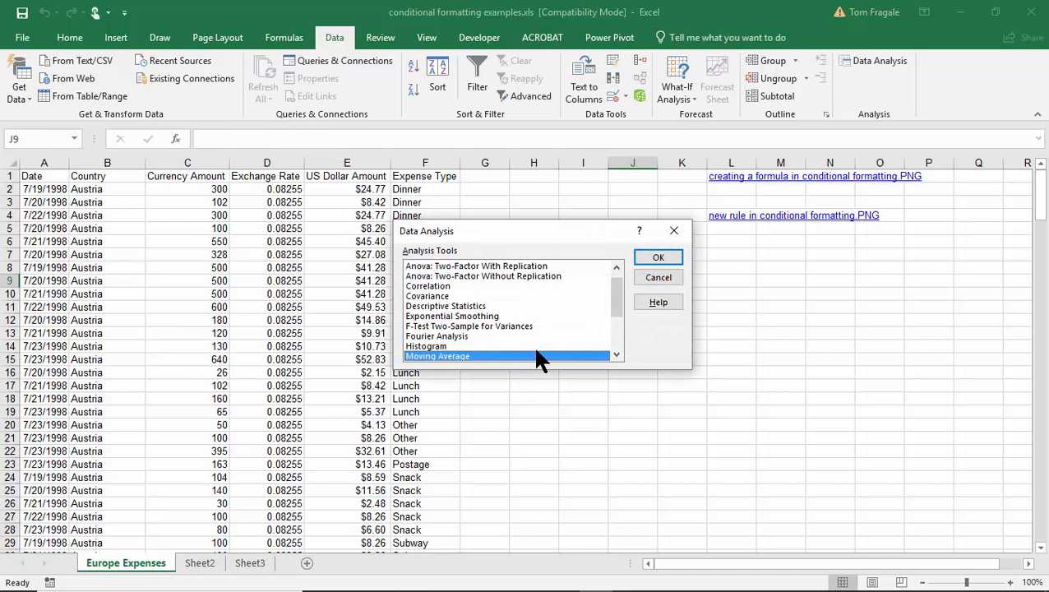
mouse_move(569, 247)
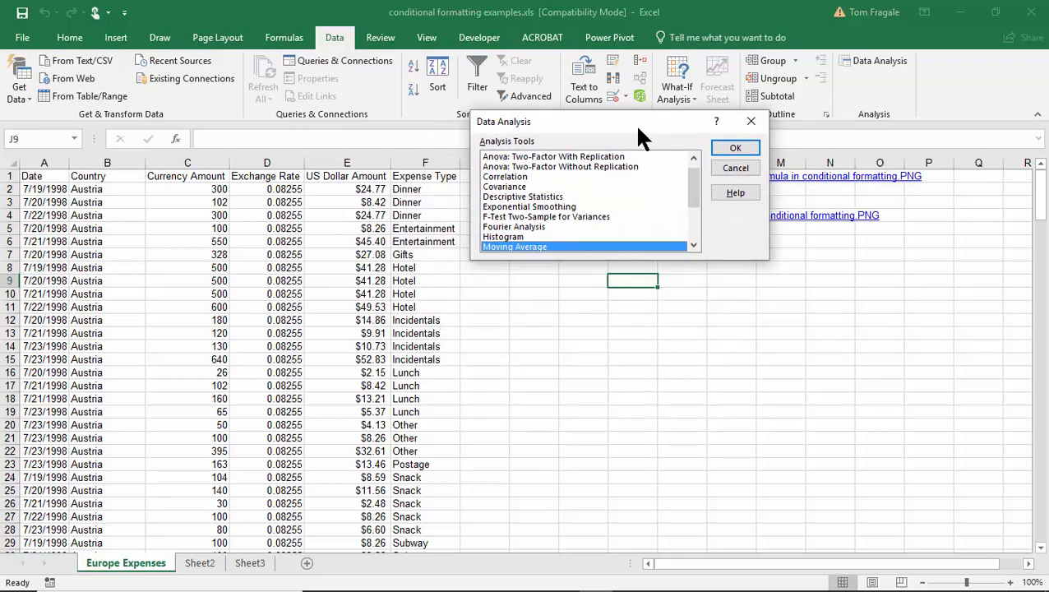
mouse_move(707, 197)
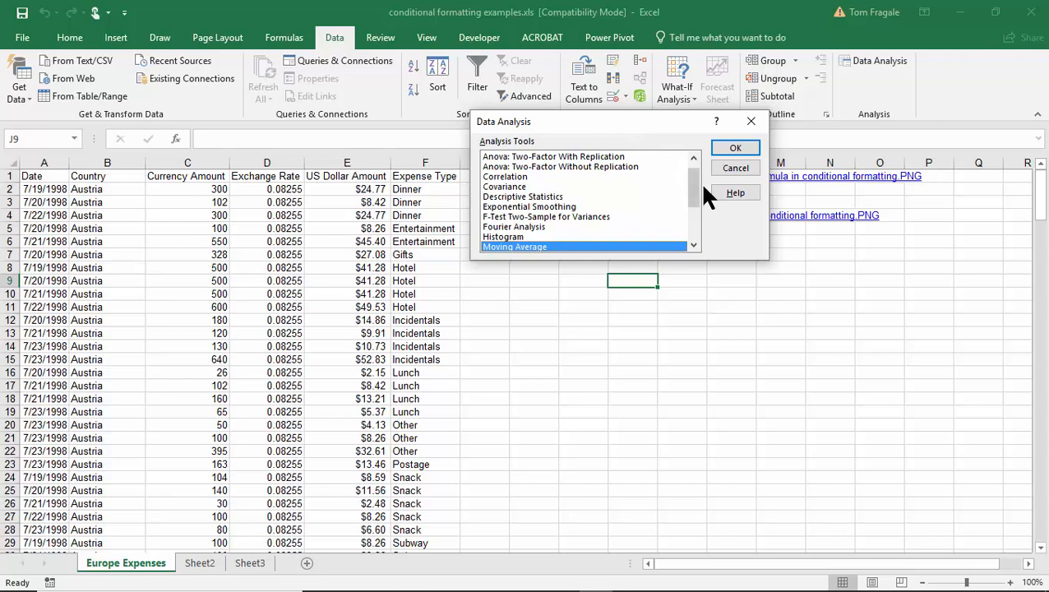
scroll("down", 3)
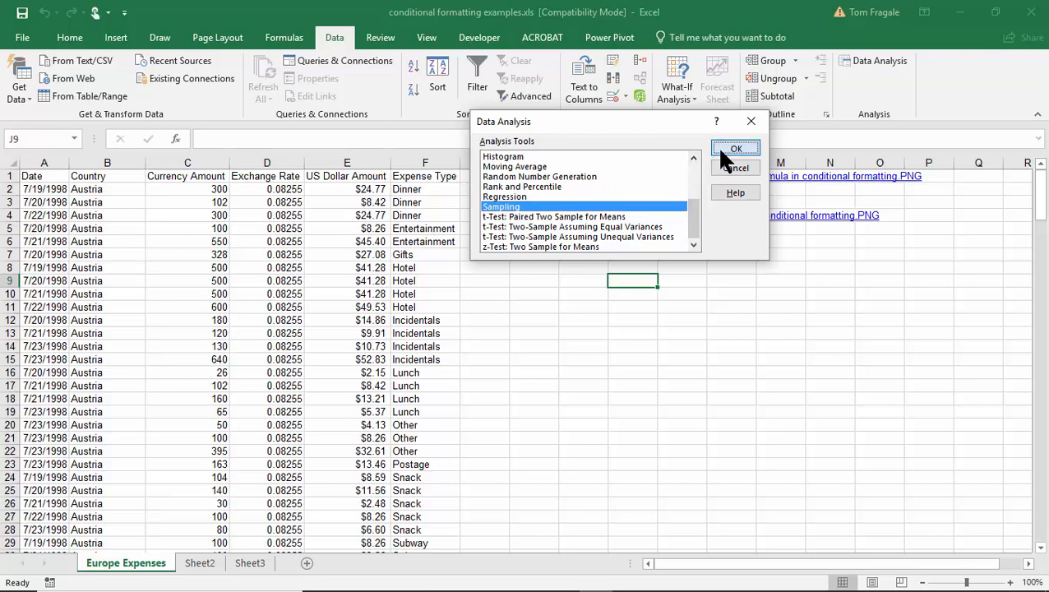
left_click(736, 148)
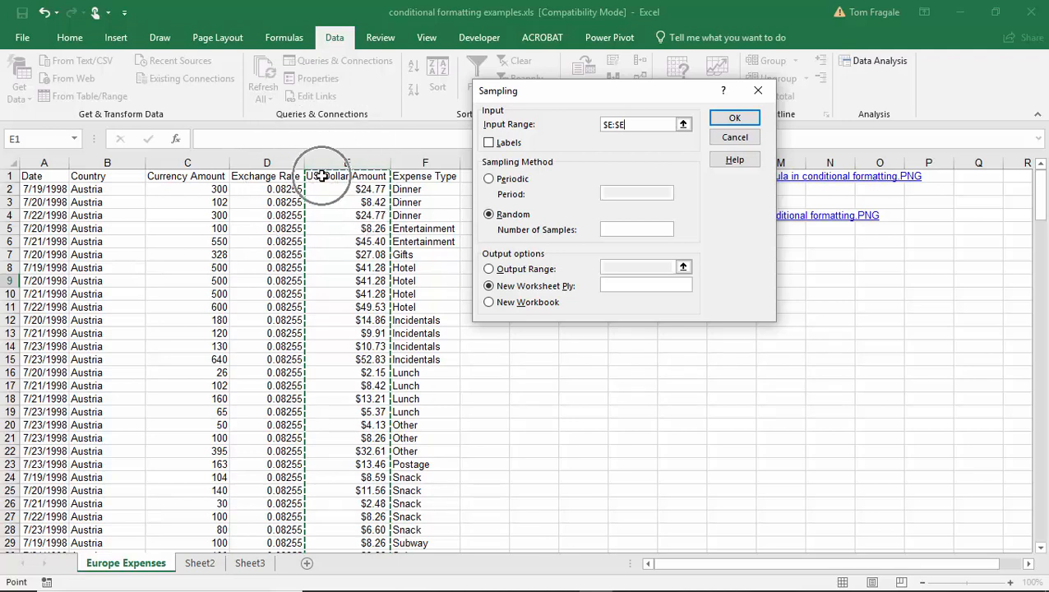
mouse_move(436, 148)
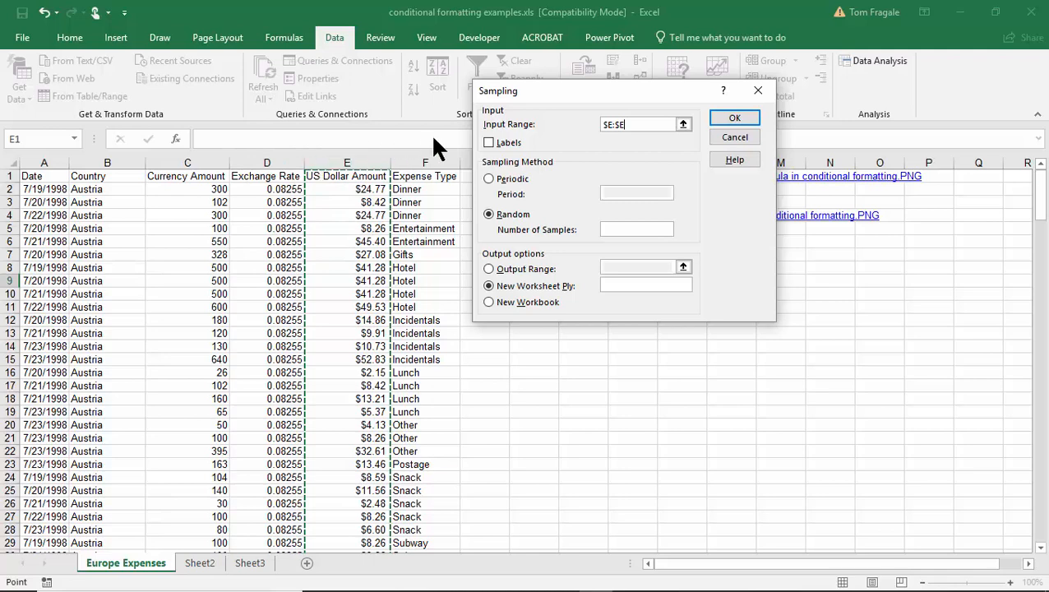
Sample 10 random US Dollar Amount values from $E:$E with labels into a new worksheet ply.
left_click(489, 141)
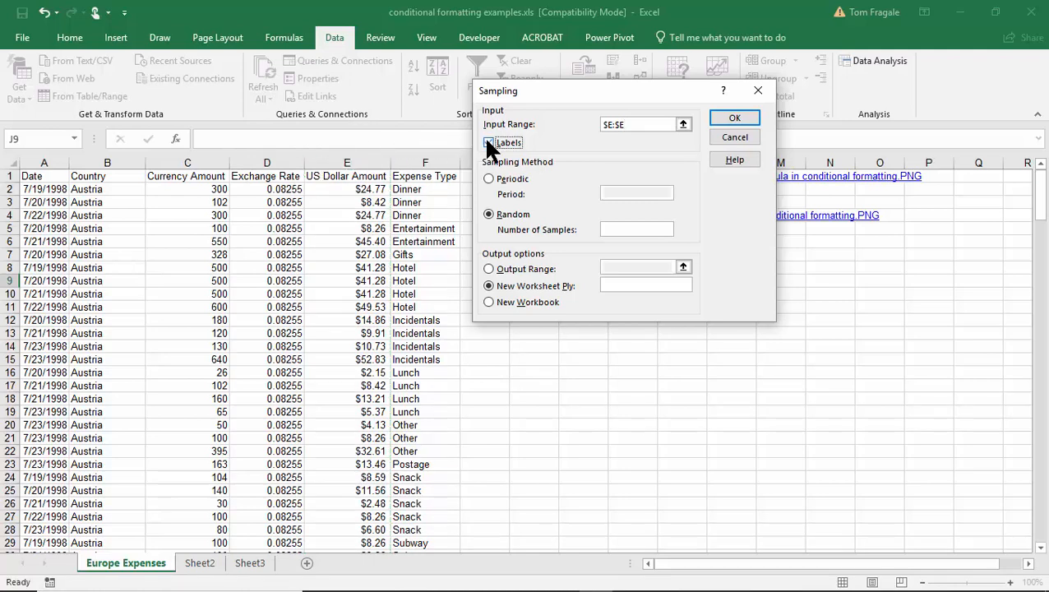
left_click(490, 142)
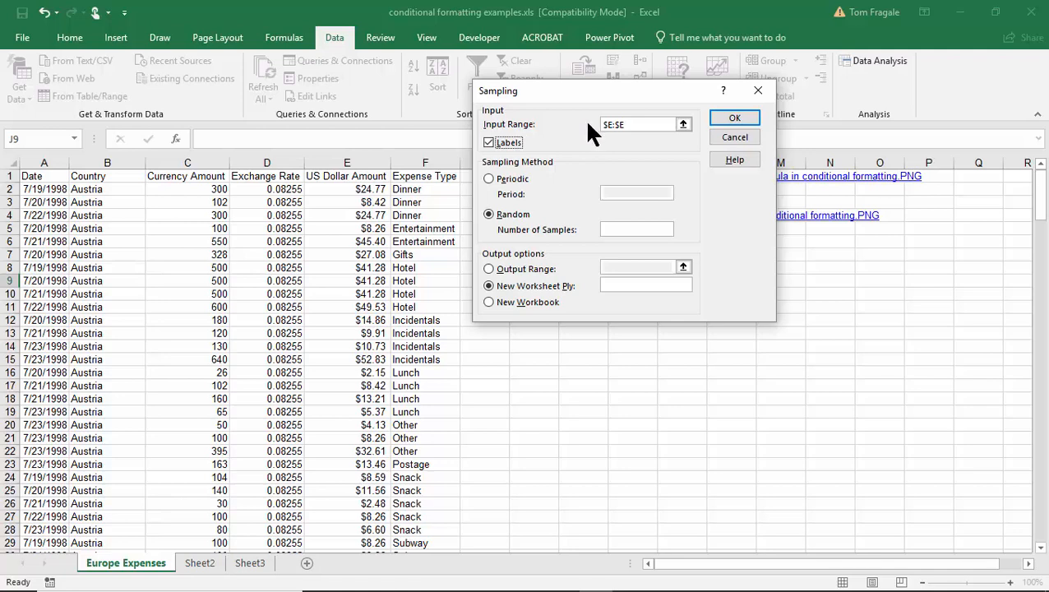
mouse_move(328, 182)
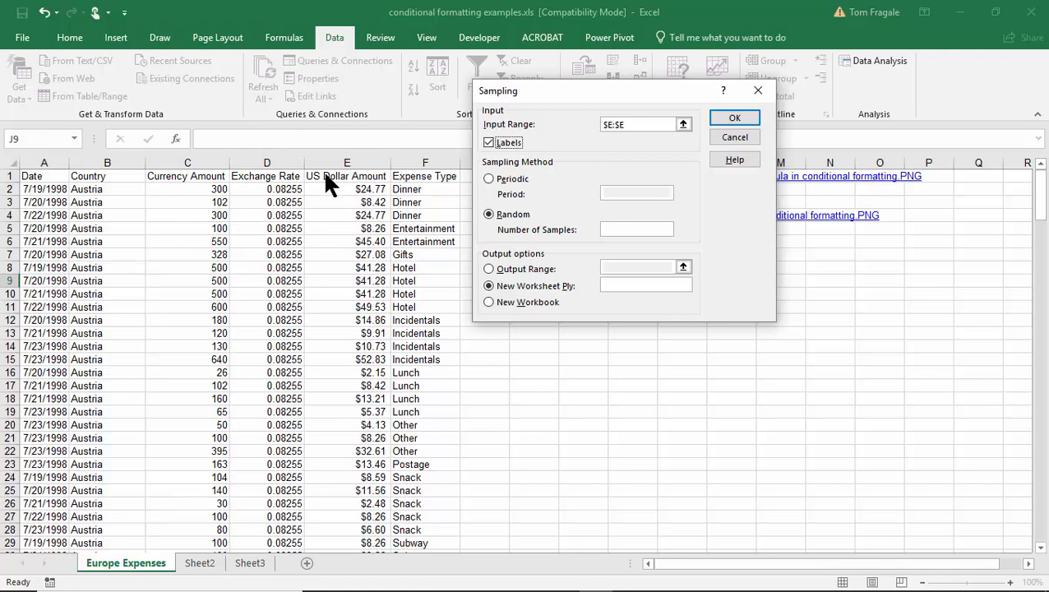
mouse_move(512, 196)
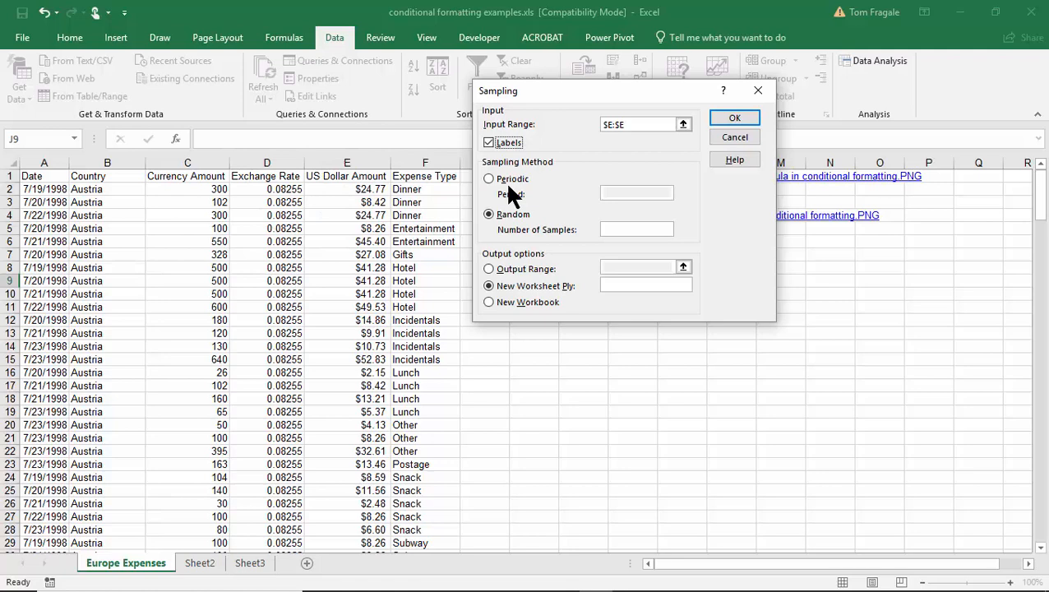
mouse_move(507, 224)
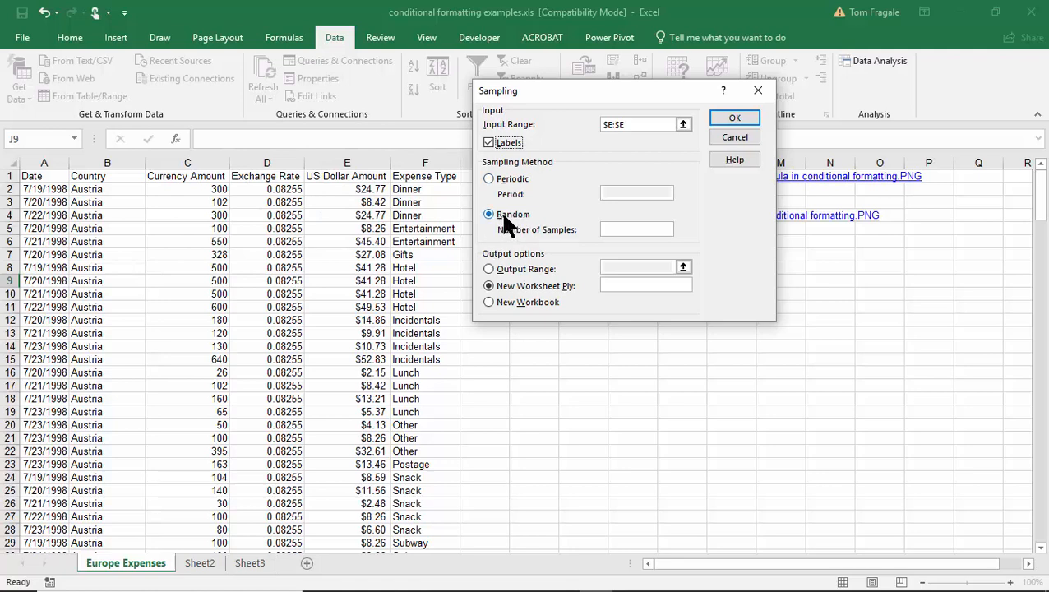
left_click(637, 229)
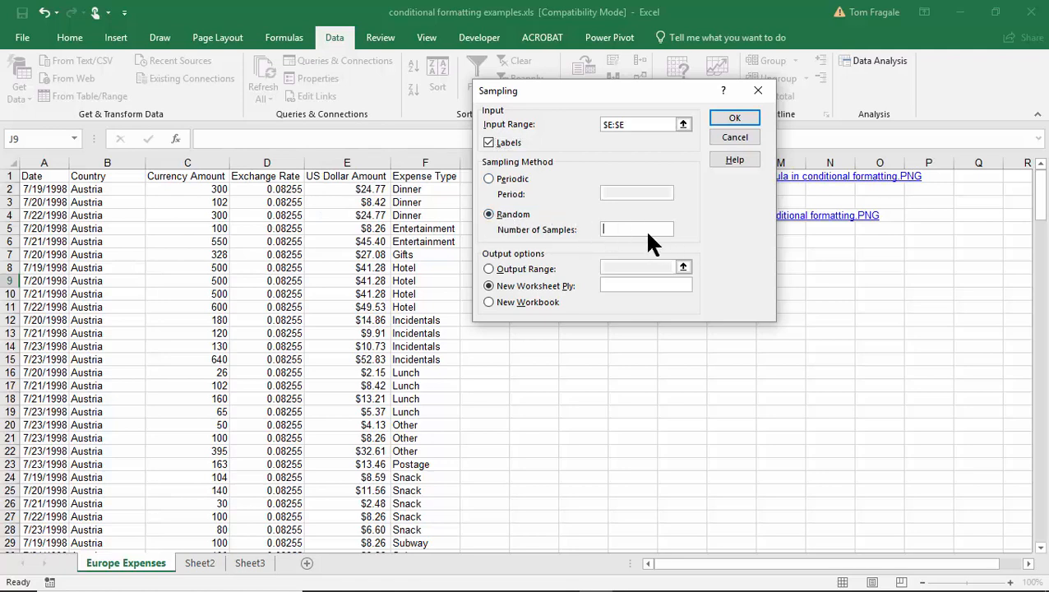
type("10")
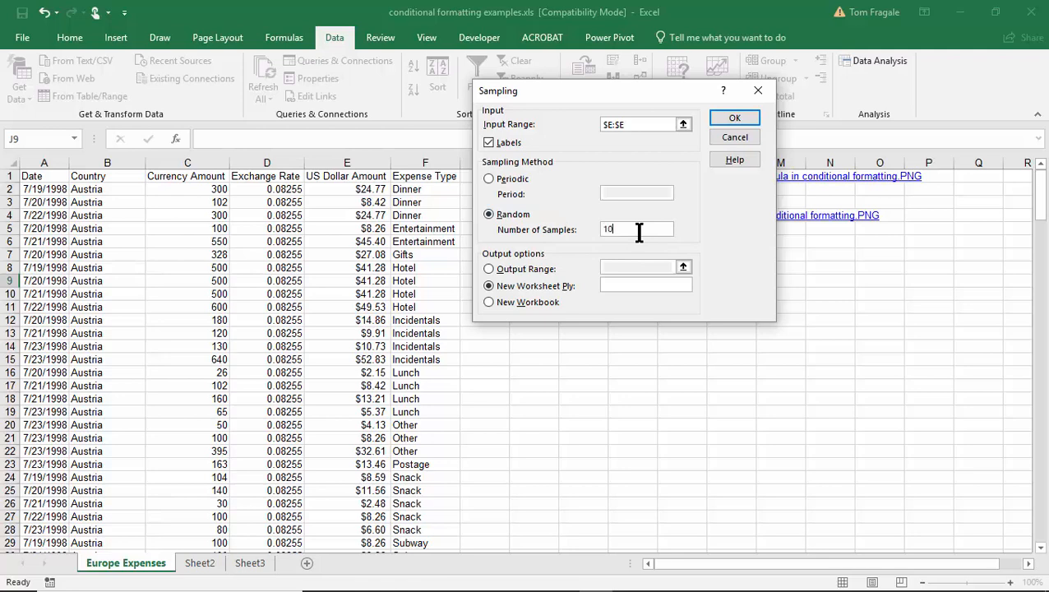
mouse_move(607, 245)
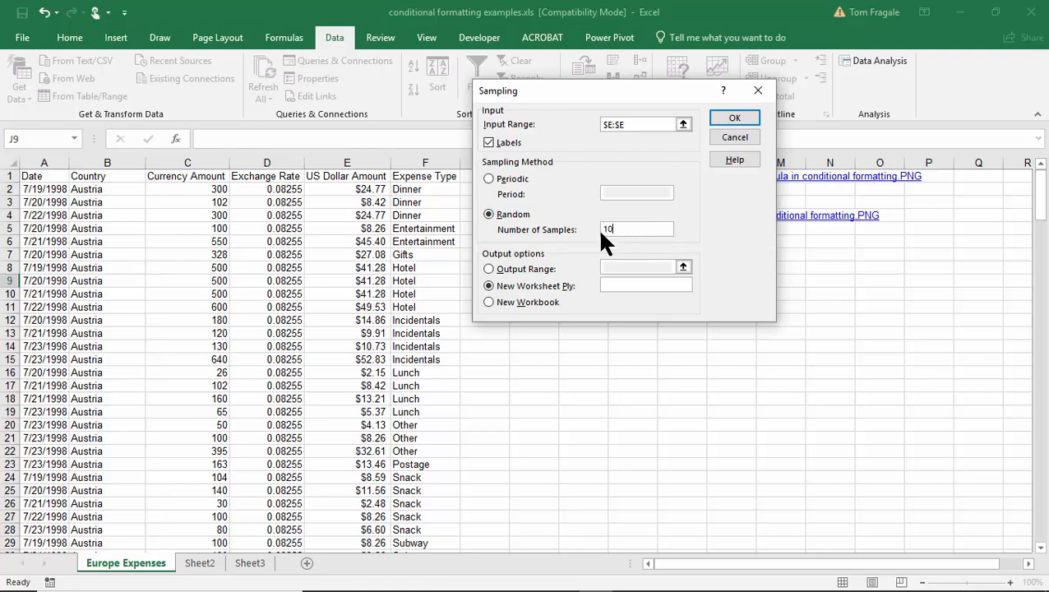
mouse_move(622, 229)
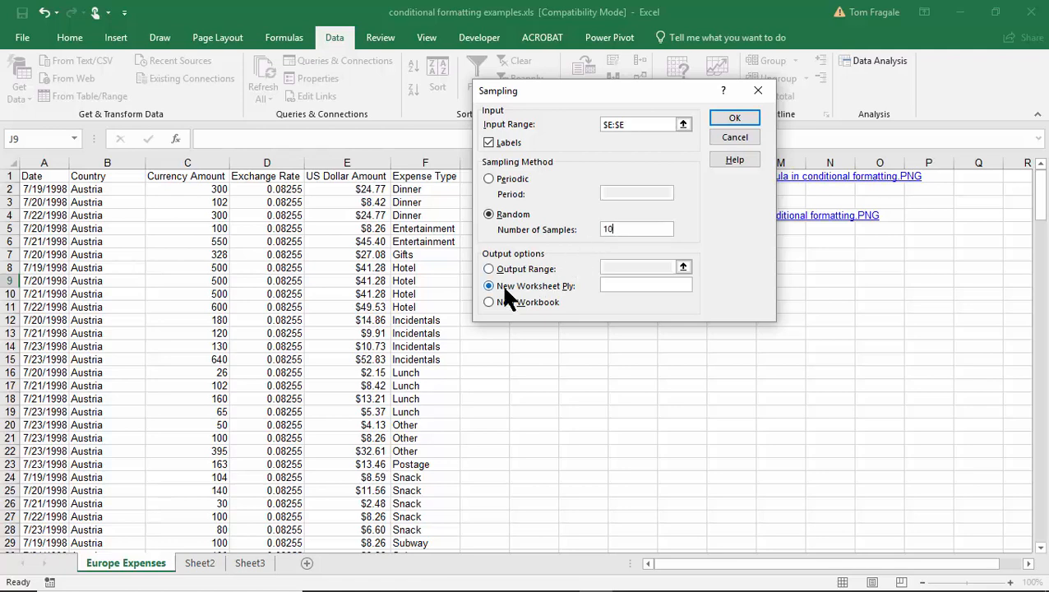
mouse_move(526, 296)
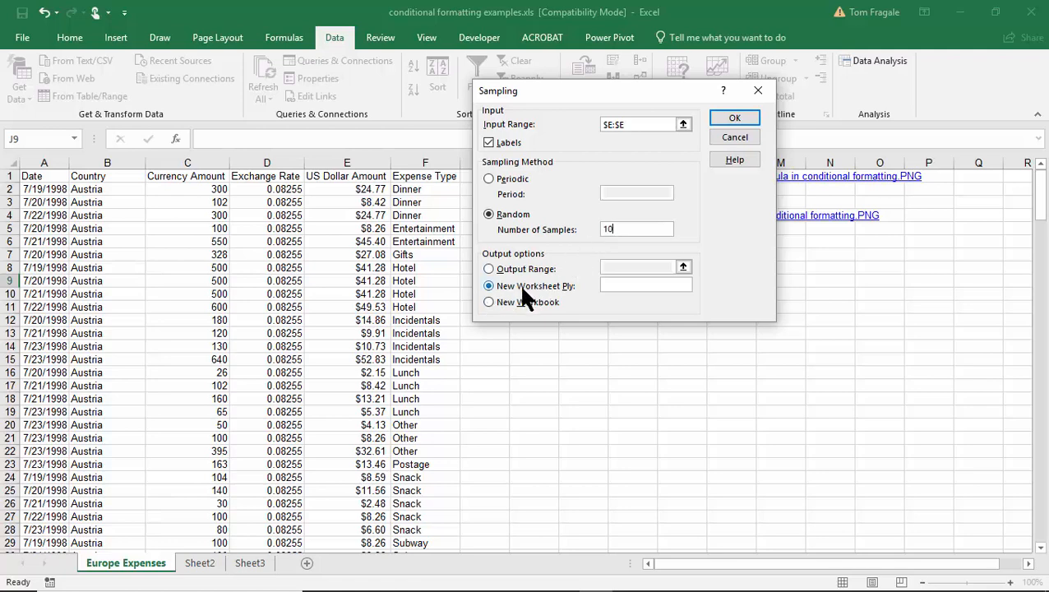
mouse_move(534, 134)
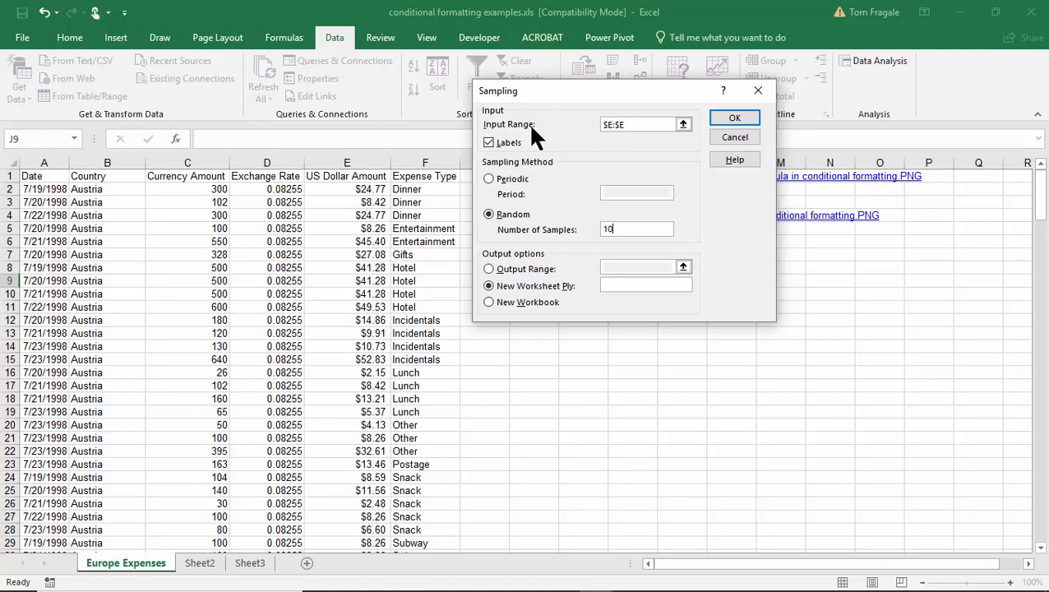
mouse_move(615, 147)
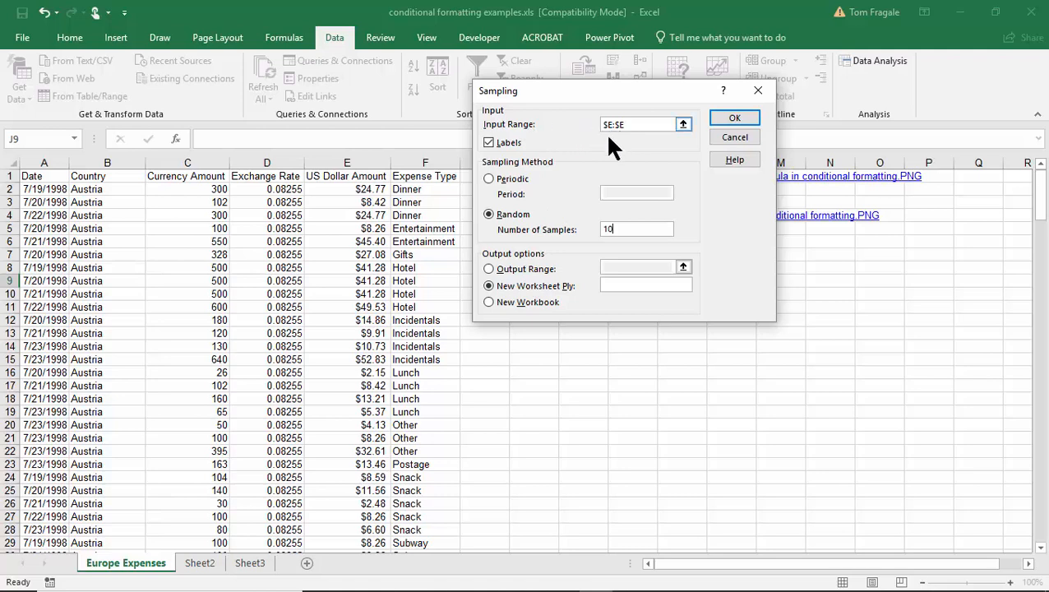
mouse_move(444, 161)
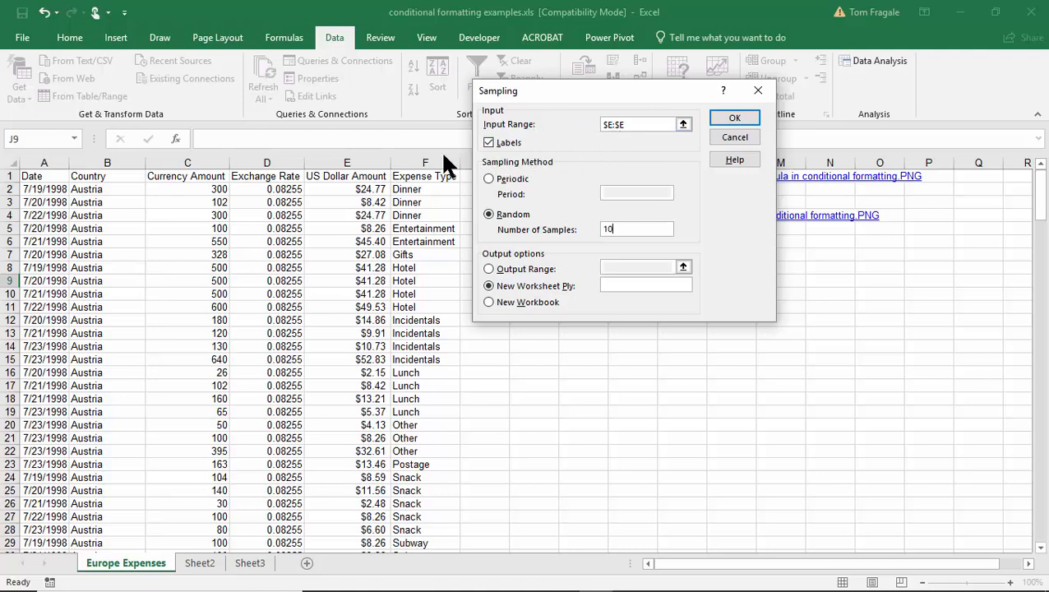
mouse_move(459, 155)
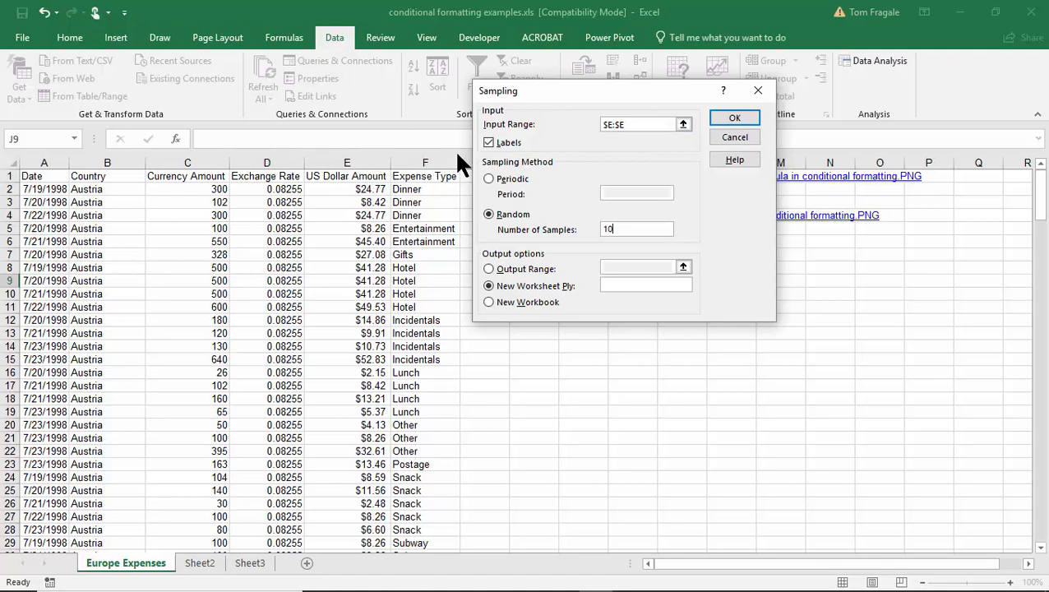
mouse_move(490, 184)
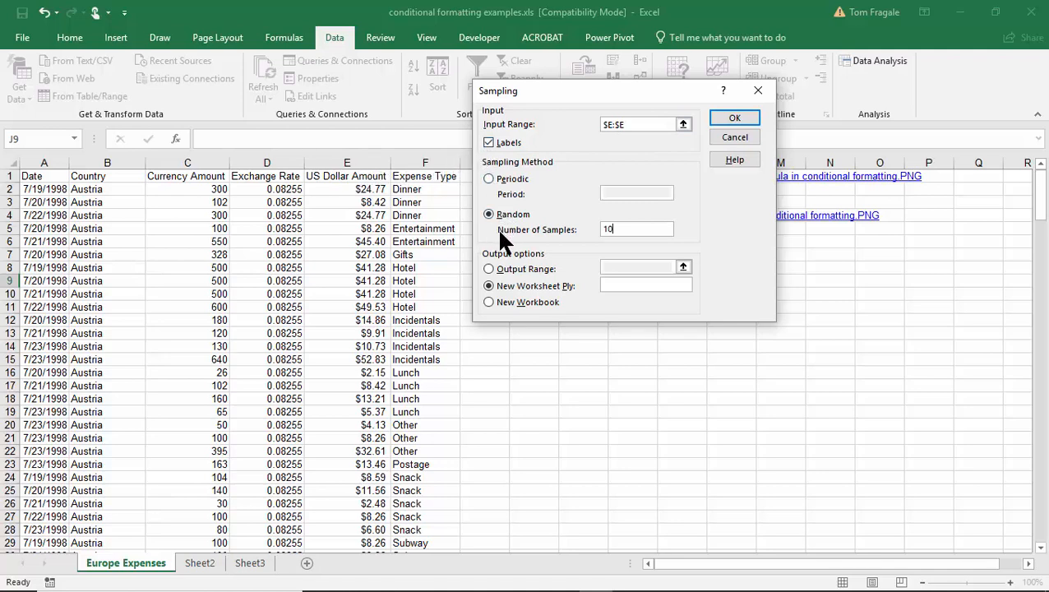
mouse_move(616, 230)
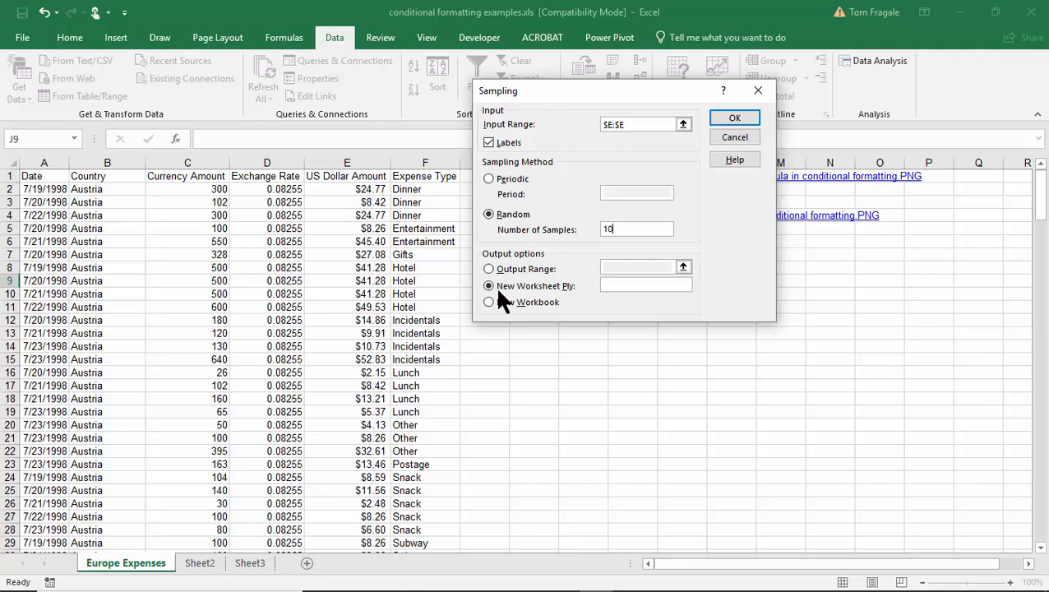
left_click(733, 119)
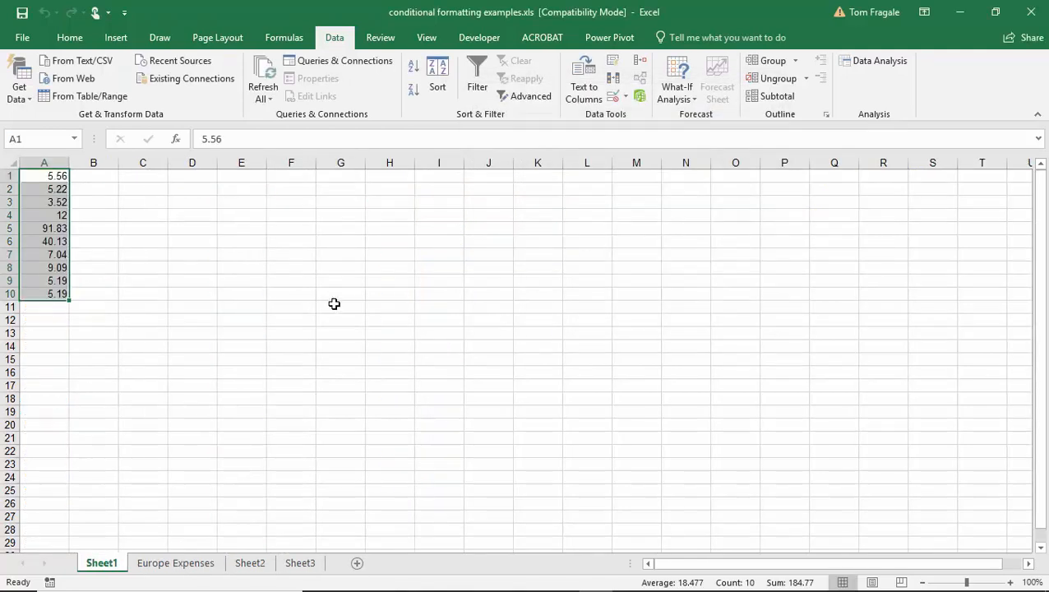
mouse_move(119, 200)
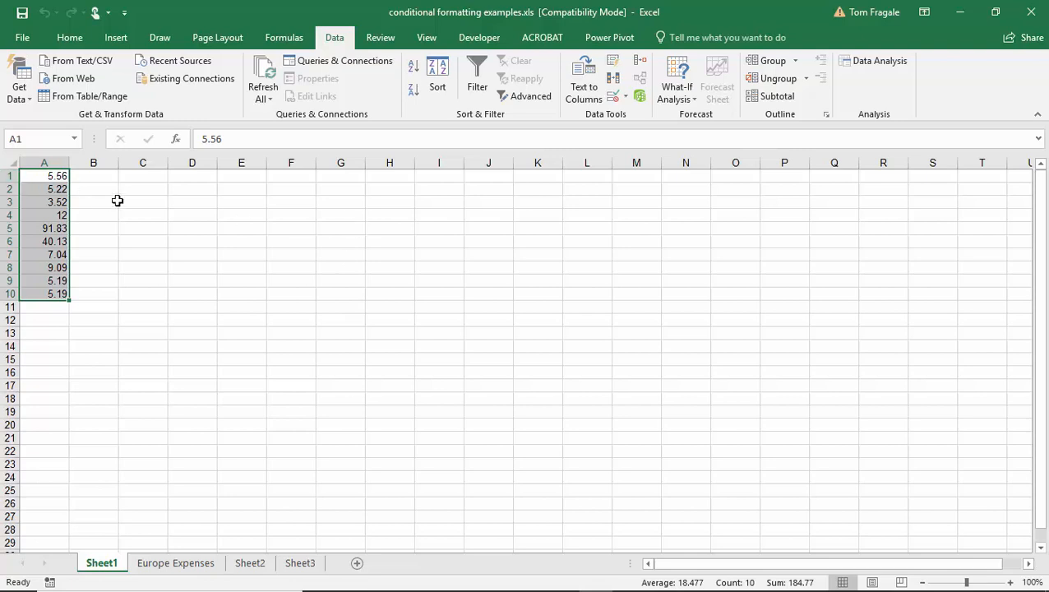
mouse_move(125, 197)
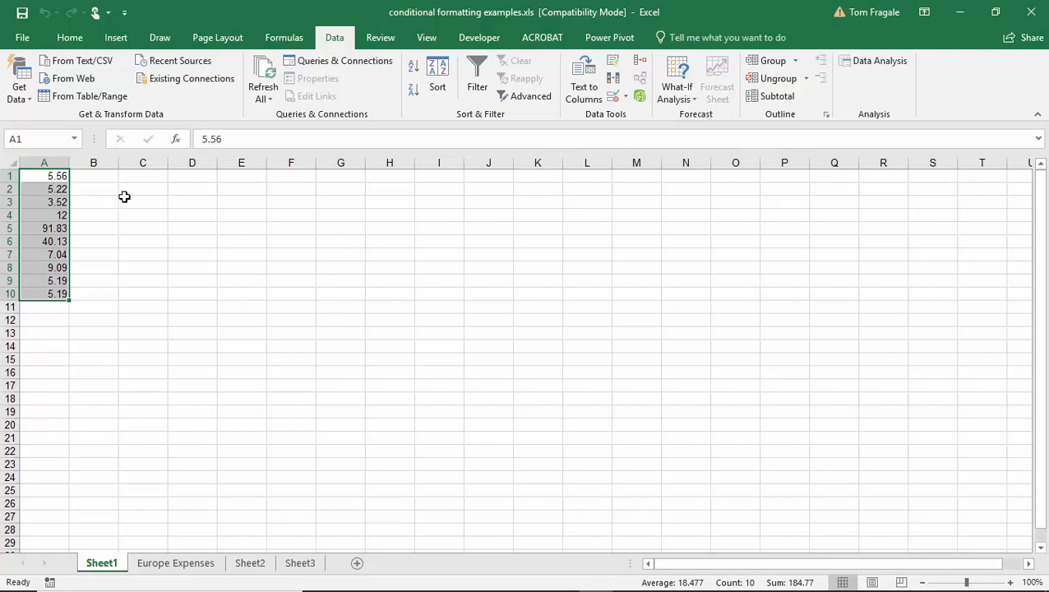
mouse_move(174, 562)
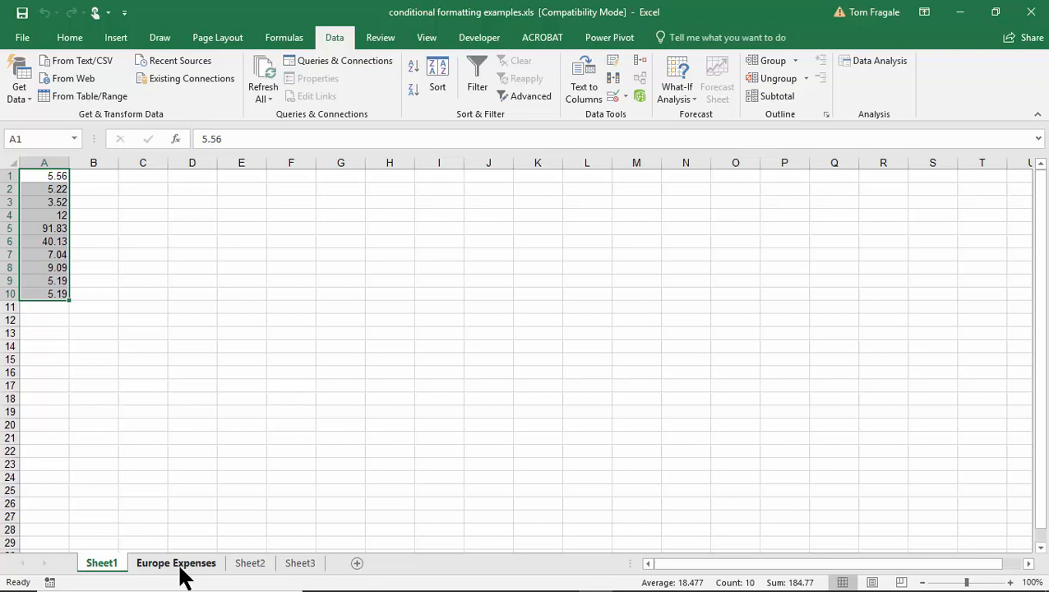
From Europe Expenses, run Sampling again for 20 random US Dollar Amount values to a new worksheet.
left_click(174, 562)
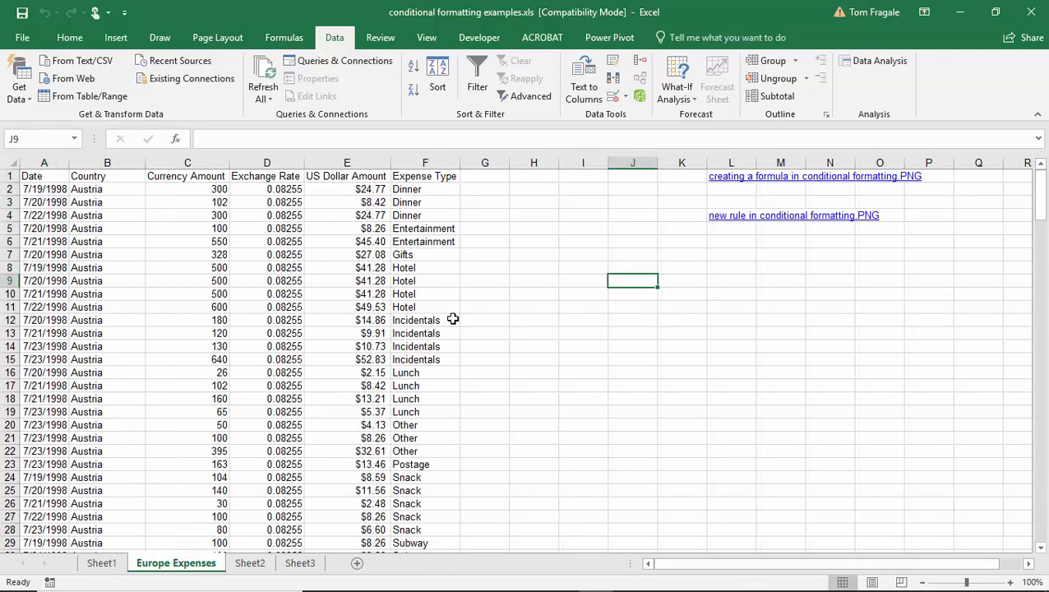
mouse_move(852, 83)
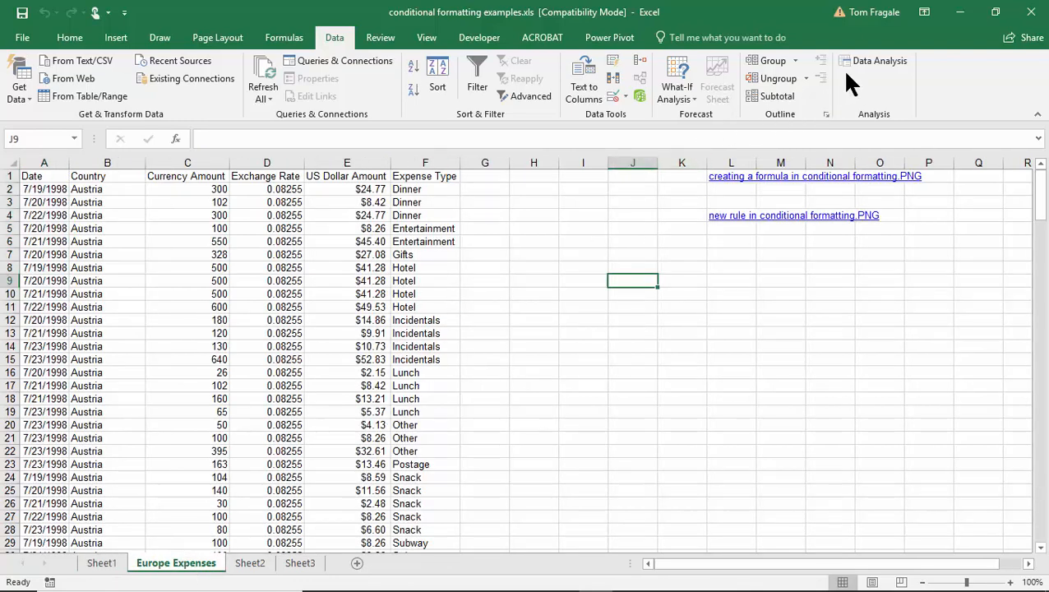
mouse_move(879, 59)
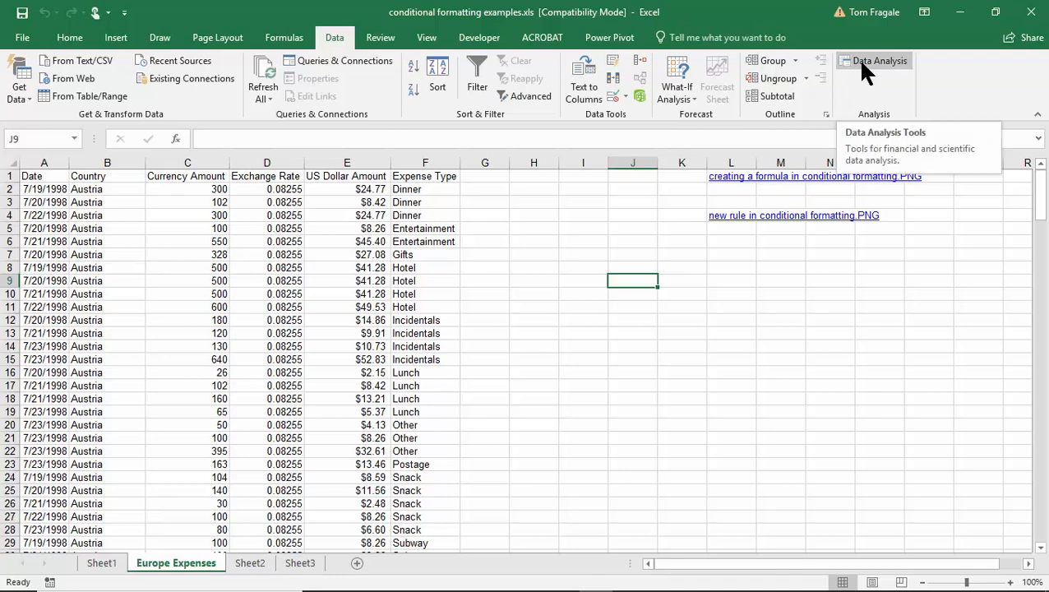
left_click(881, 59)
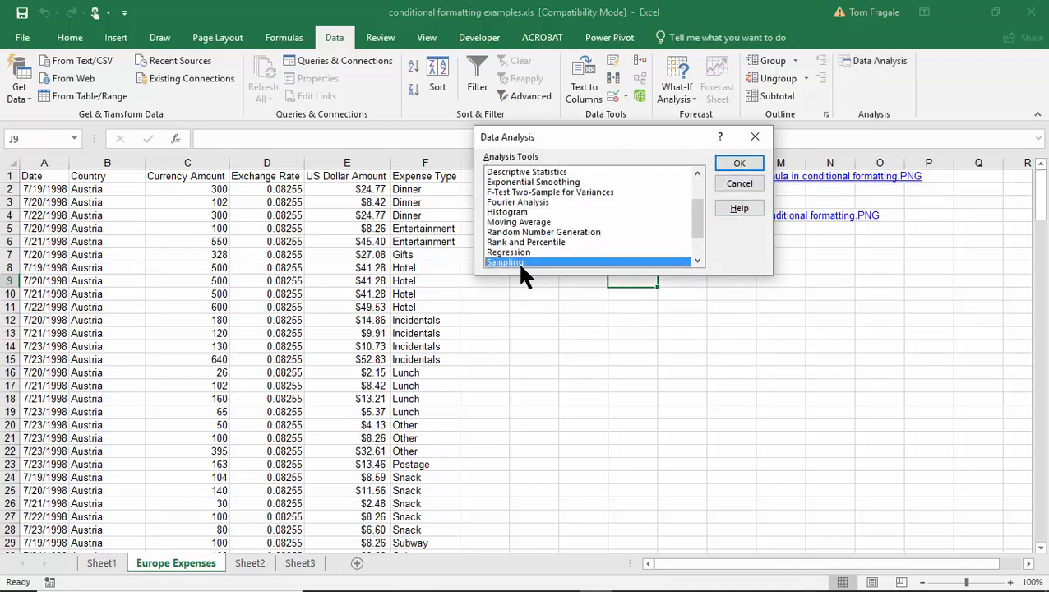
left_click(739, 163)
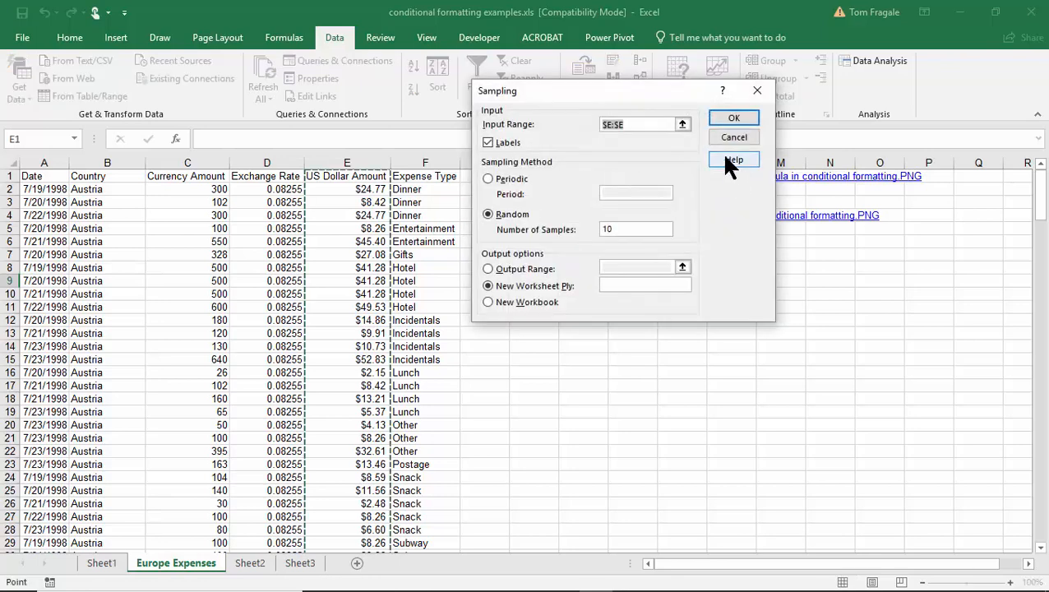
mouse_move(605, 132)
type("20")
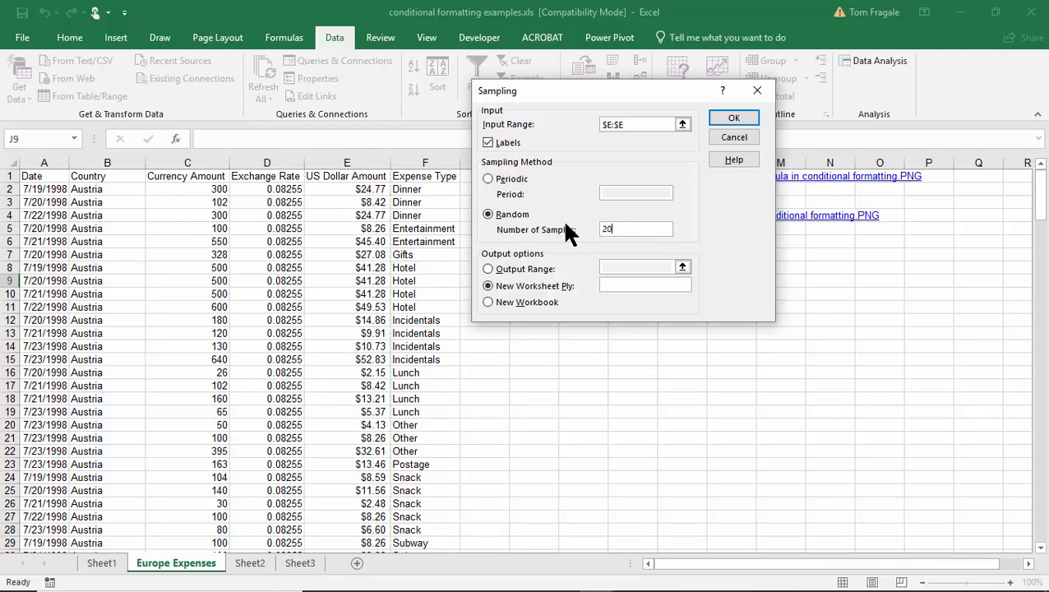
mouse_move(597, 204)
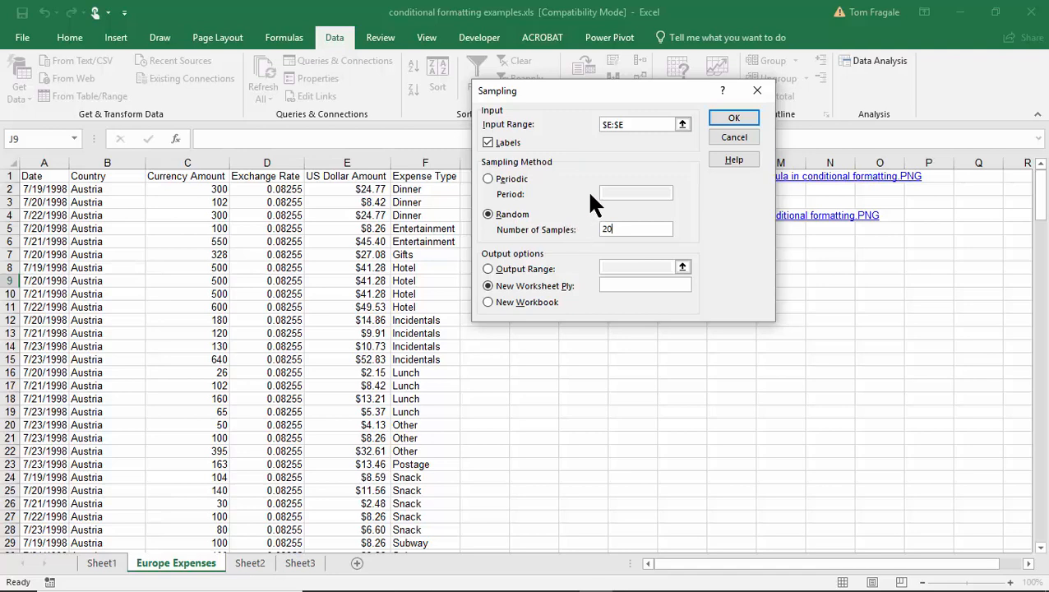
left_click(734, 117)
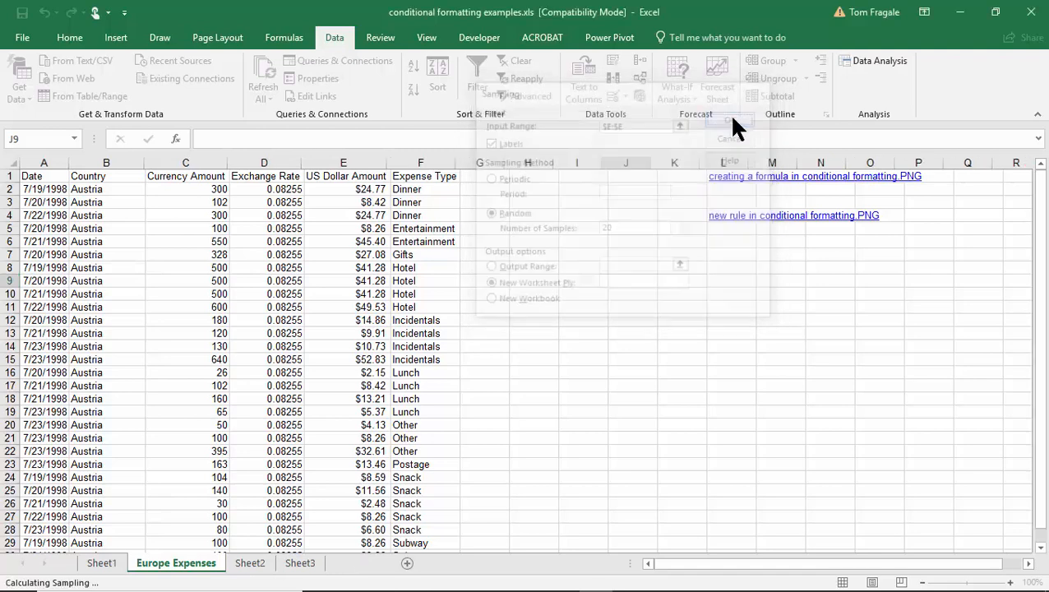
Review the 20 sampled values in column A of the new Sheet4.
left_click(728, 125)
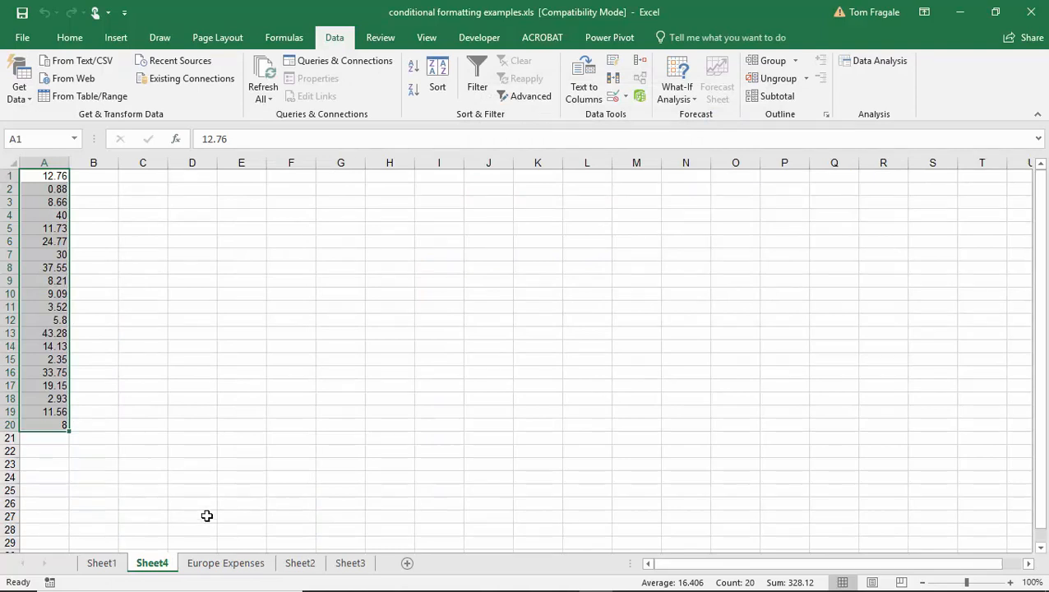
left_click(102, 562)
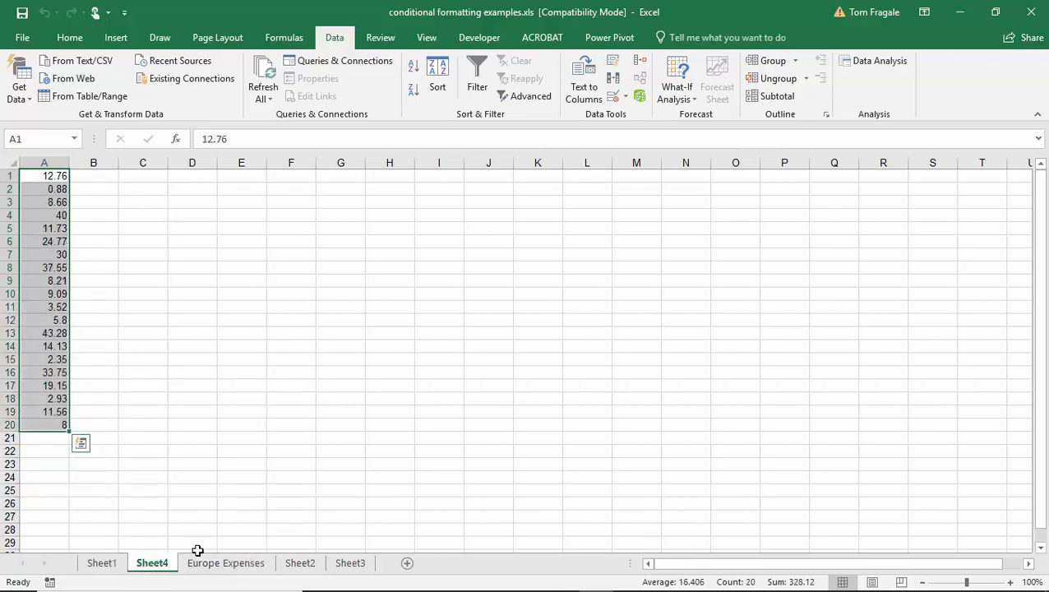
mouse_move(178, 207)
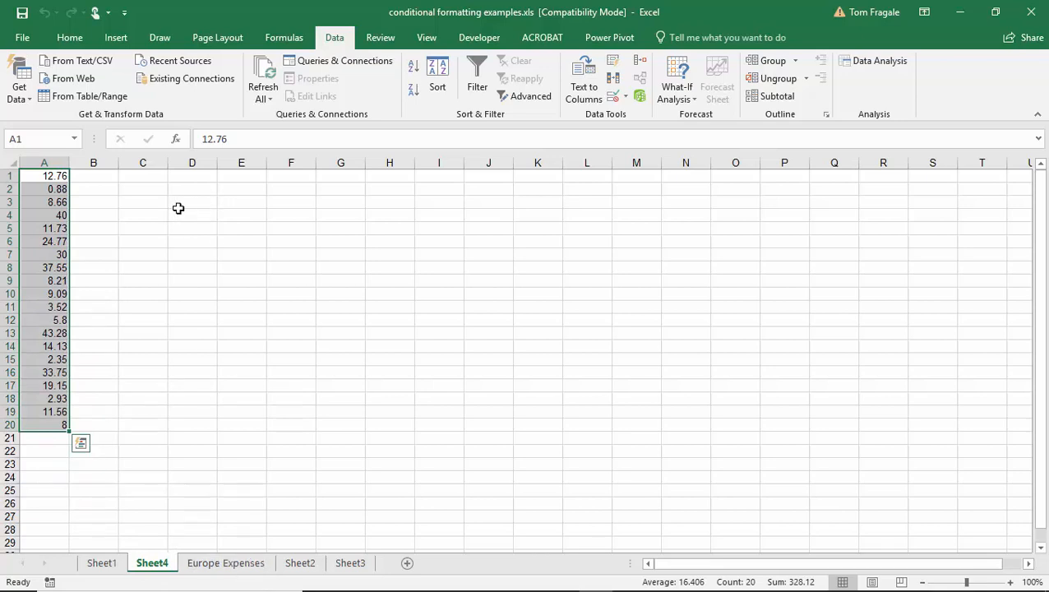
mouse_move(299, 188)
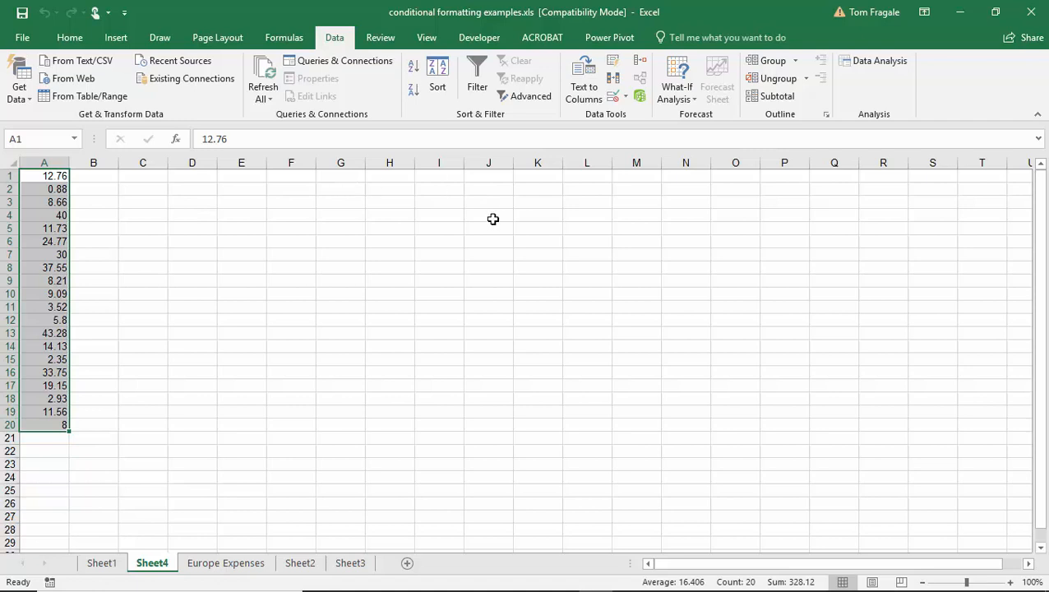
mouse_move(568, 572)
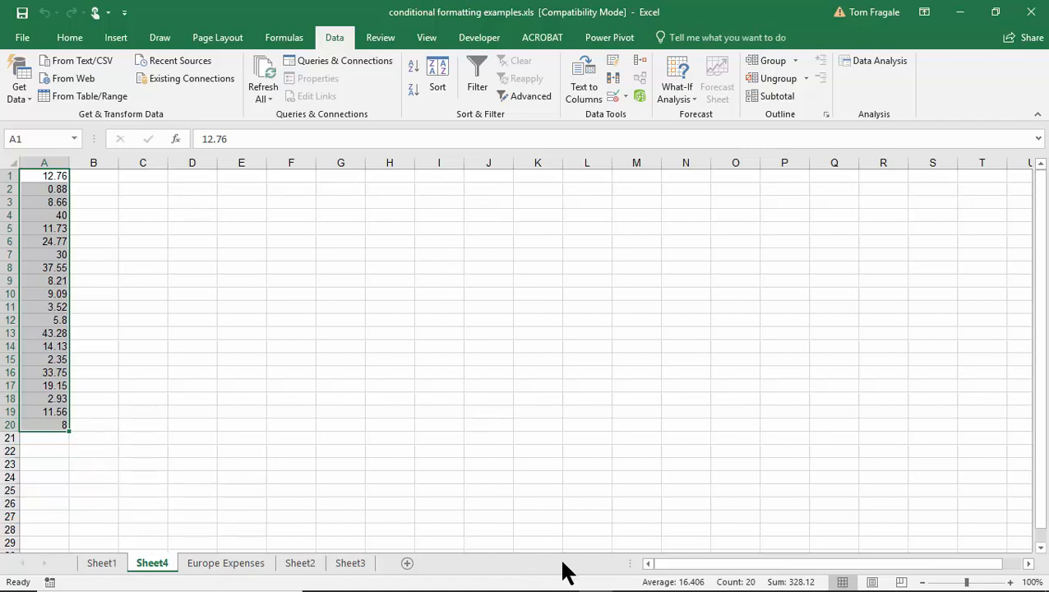